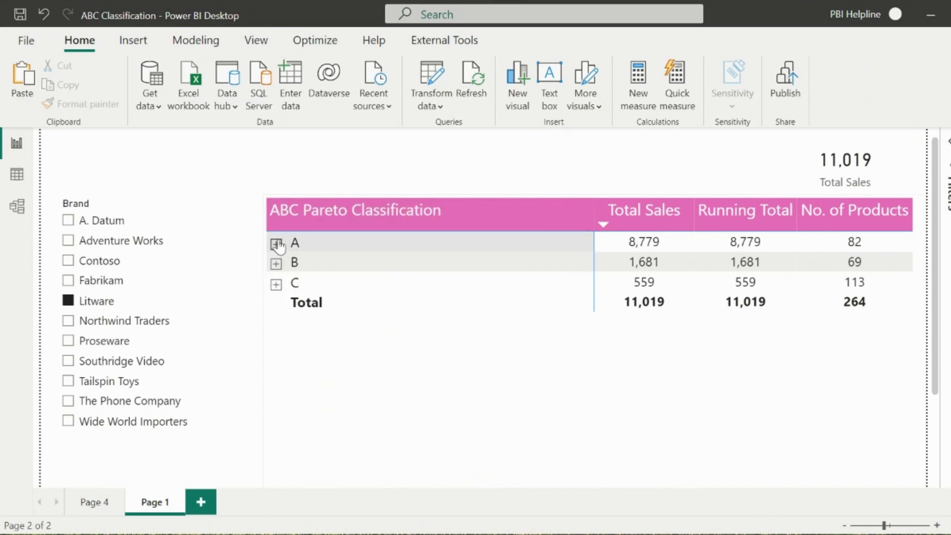
{"action": "mouse_move", "coordinate": [642, 243]}
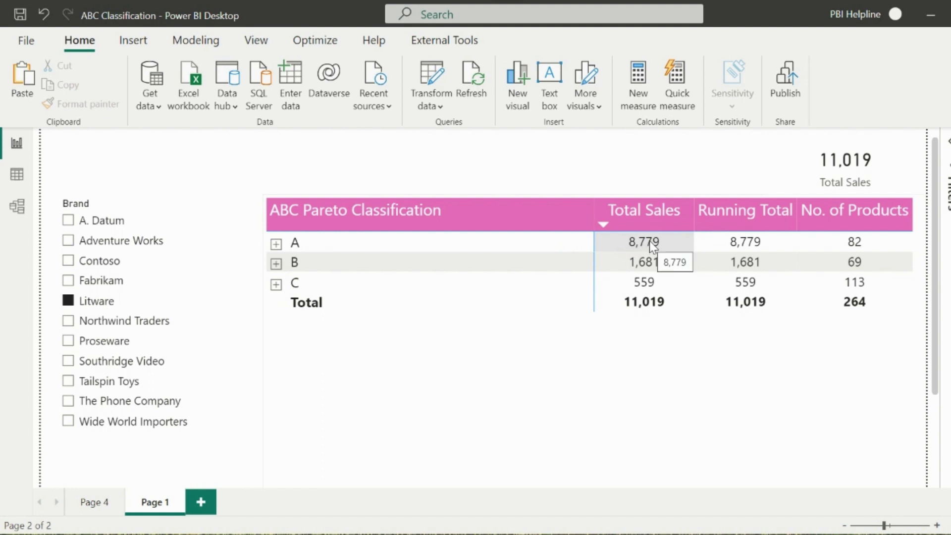
{"action": "mouse_move", "coordinate": [697, 223]}
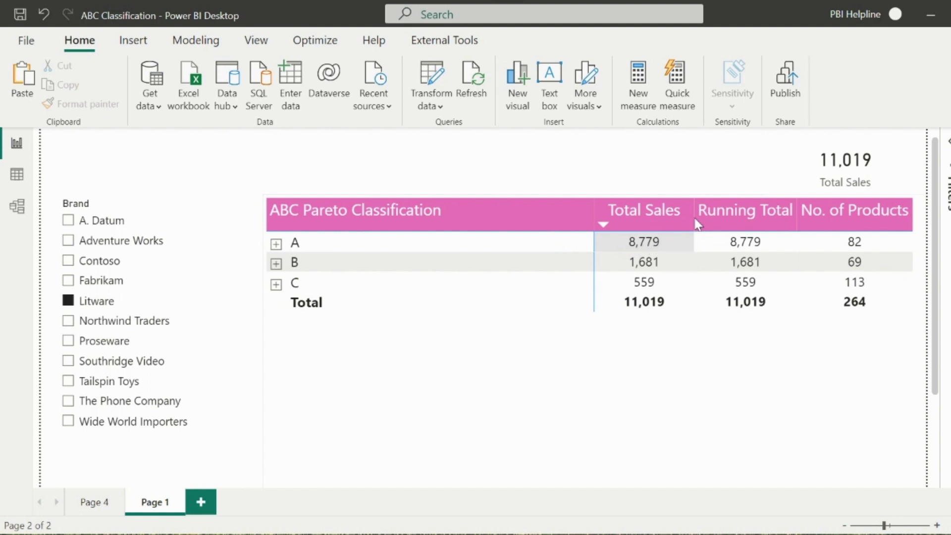
{"action": "mouse_move", "coordinate": [277, 253]}
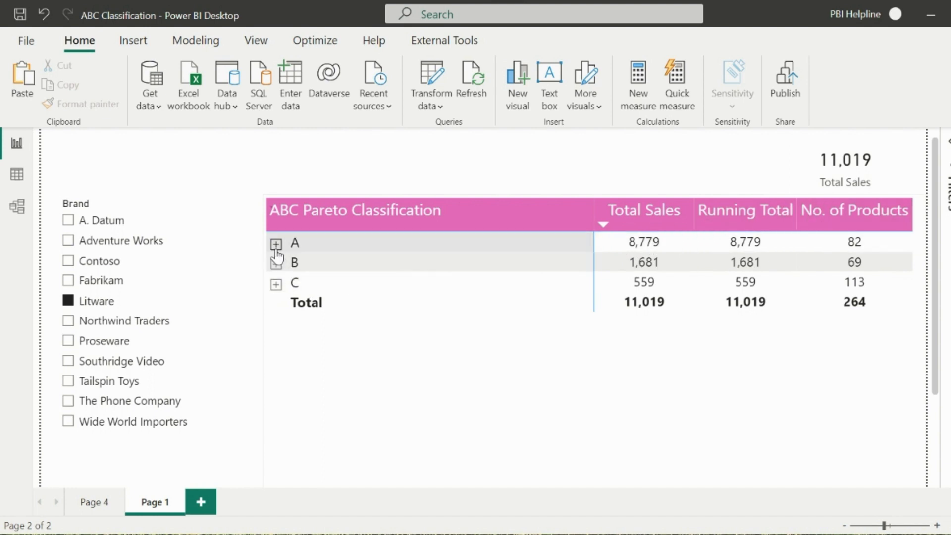
Step: Expand class A to list its products, then collapse it back to the summary row
{"action": "left_click", "coordinate": [276, 245]}
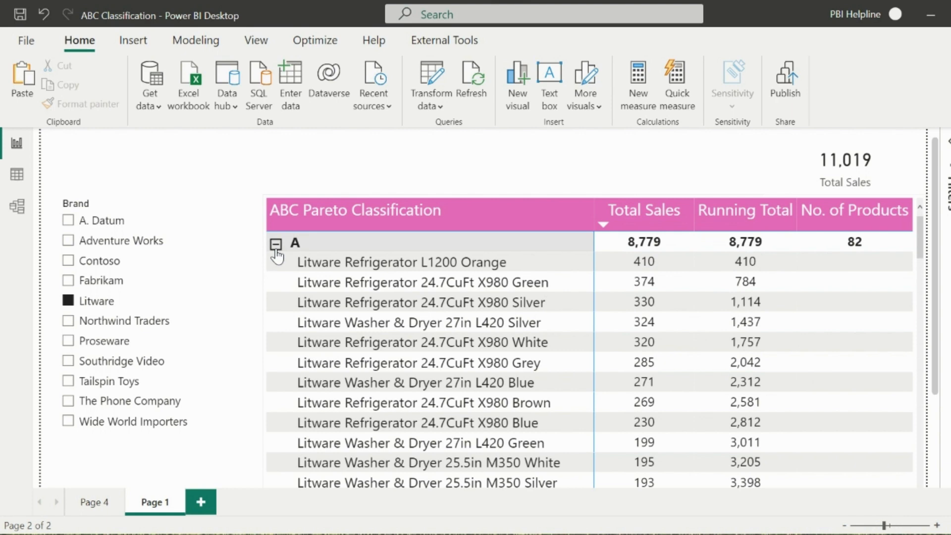
{"action": "left_click", "coordinate": [276, 245]}
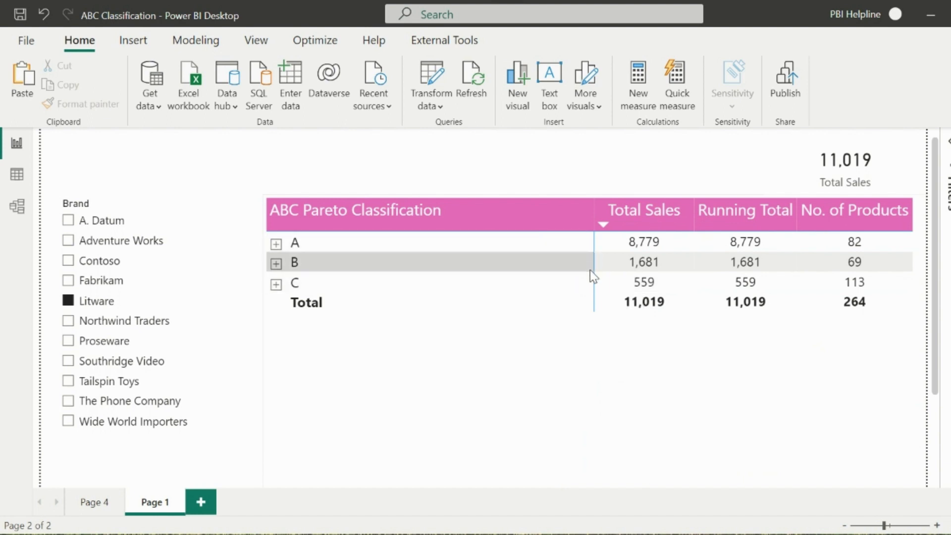
{"action": "mouse_move", "coordinate": [853, 281]}
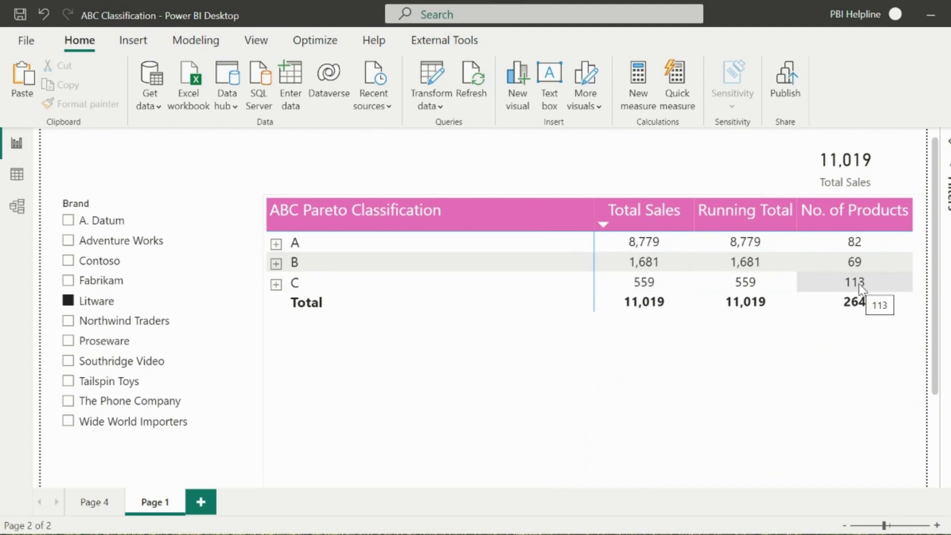
{"action": "mouse_move", "coordinate": [643, 284]}
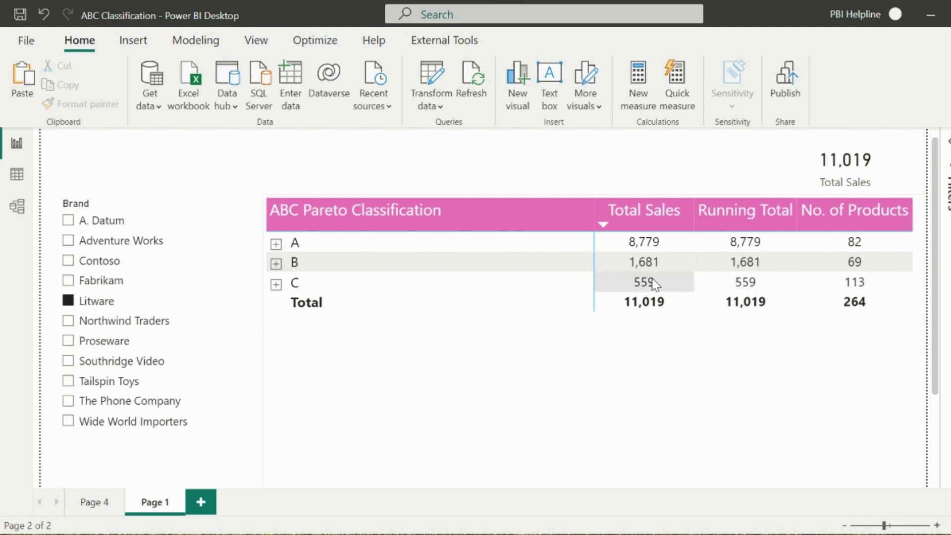
{"action": "mouse_move", "coordinate": [820, 284]}
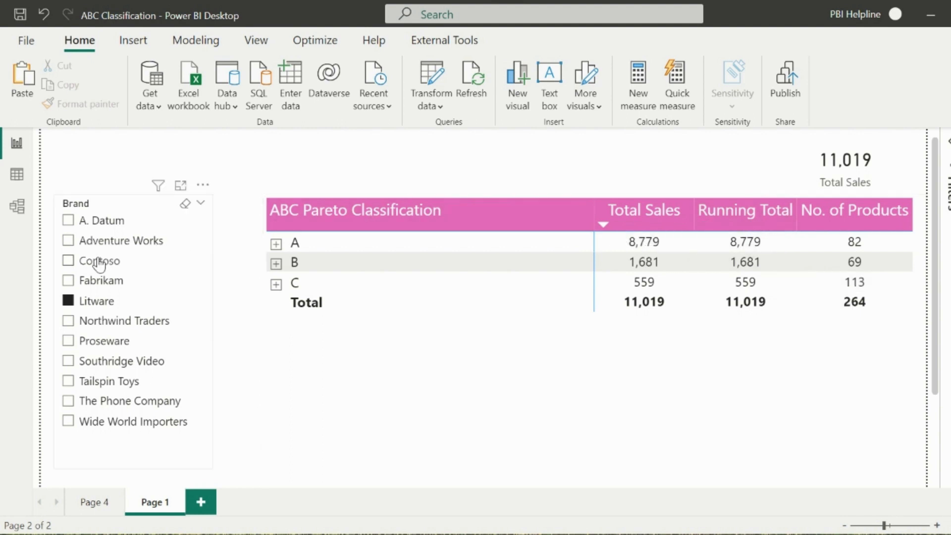
Step: Filter the report to the Contoso brand in the Brand slicer
{"action": "left_click", "coordinate": [68, 261]}
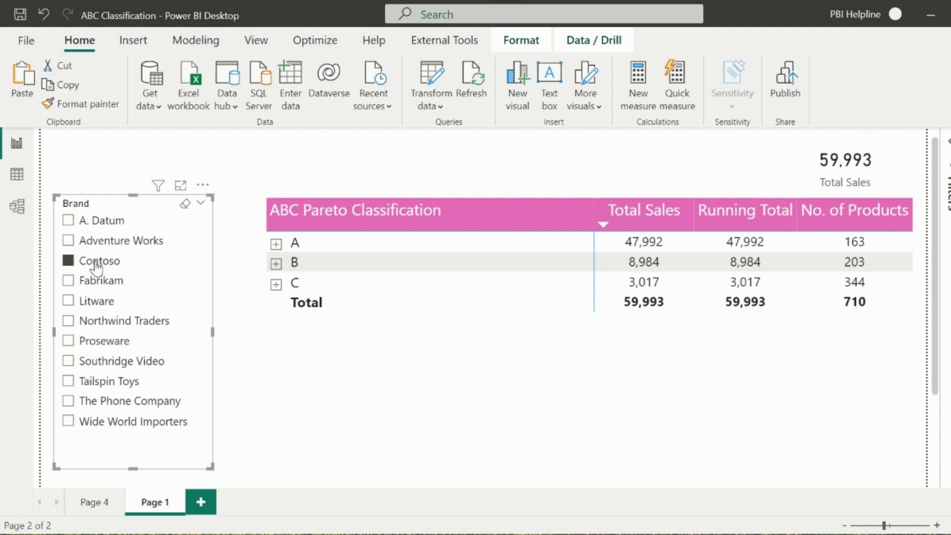
{"action": "mouse_move", "coordinate": [89, 346]}
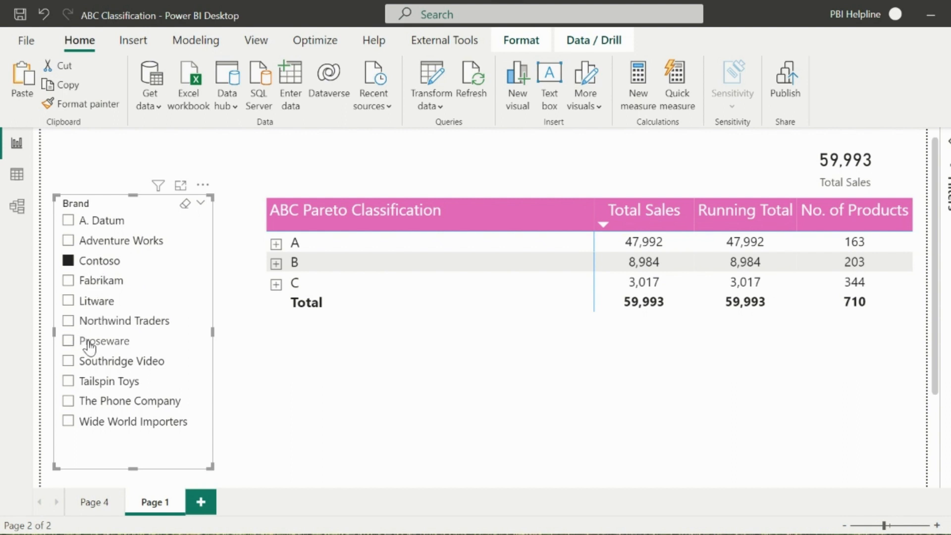
{"action": "left_click", "coordinate": [69, 339]}
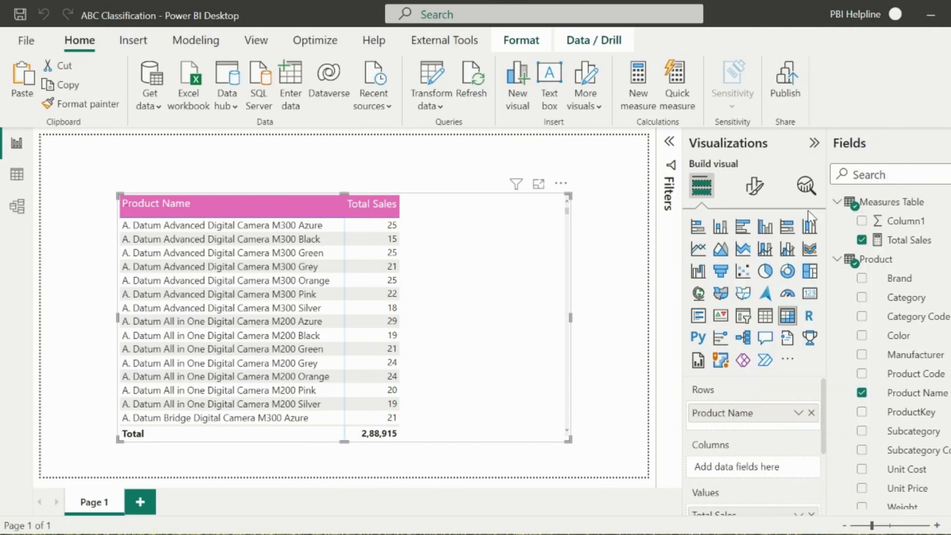
Step: Create the Useless Running total measure with CALCULATE/WINDOW over ALLSELECTED('Product') ordered by Product Name
{"action": "left_click", "coordinate": [636, 86]}
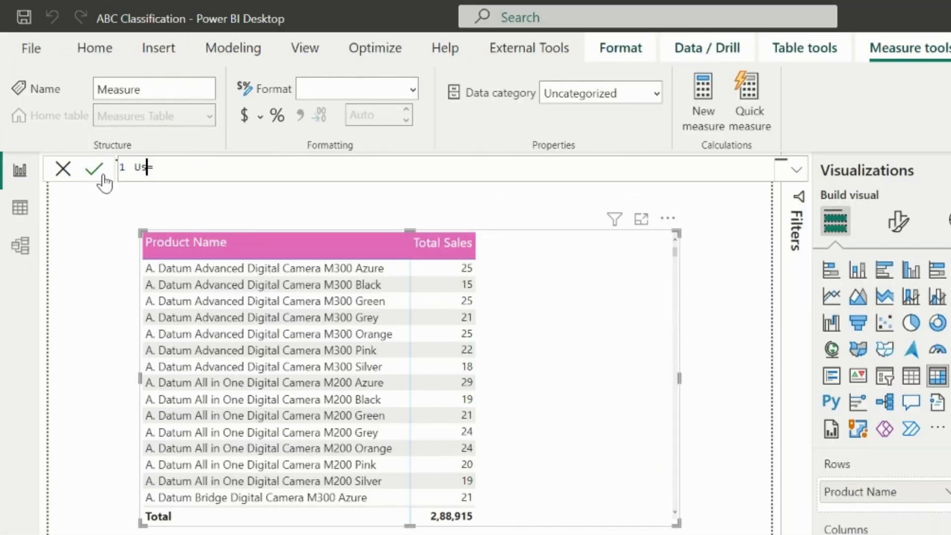
{"action": "type", "text": "eless Running total"}
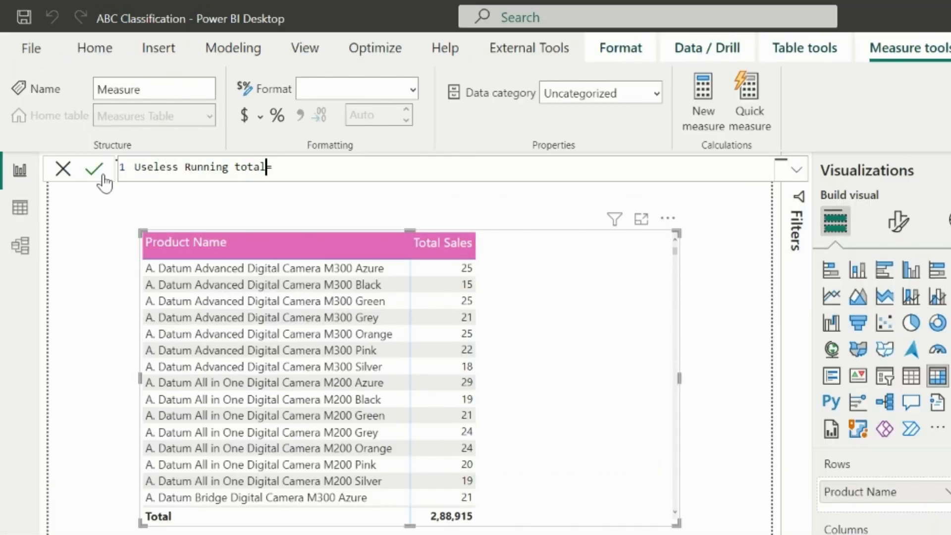
{"action": "type", "text": "CALCULATE("}
{"action": "type", "text": "0,ABS,0,REL"}
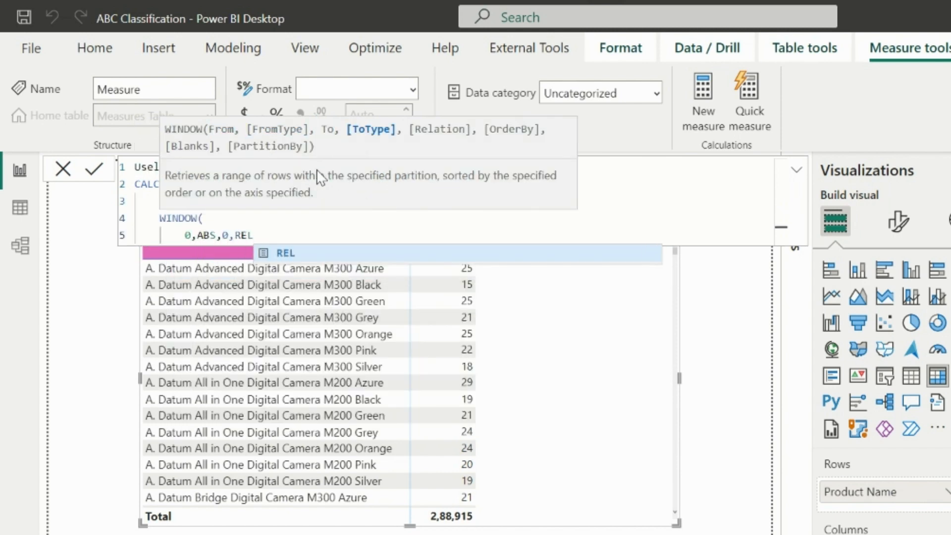
{"action": "type", "text": "ALLSELECTED('Product"}
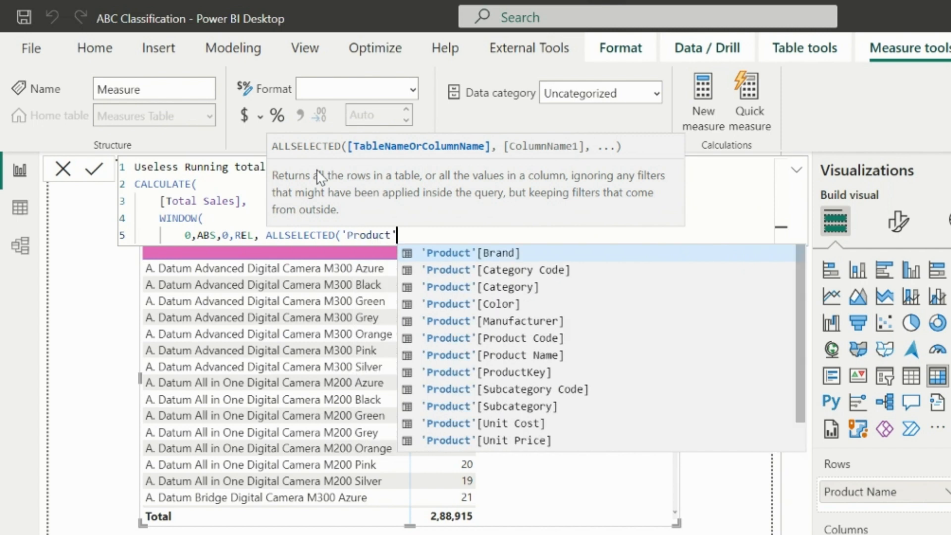
{"action": "type", "text": "), ORDERBY('Product'[Product Name]"}
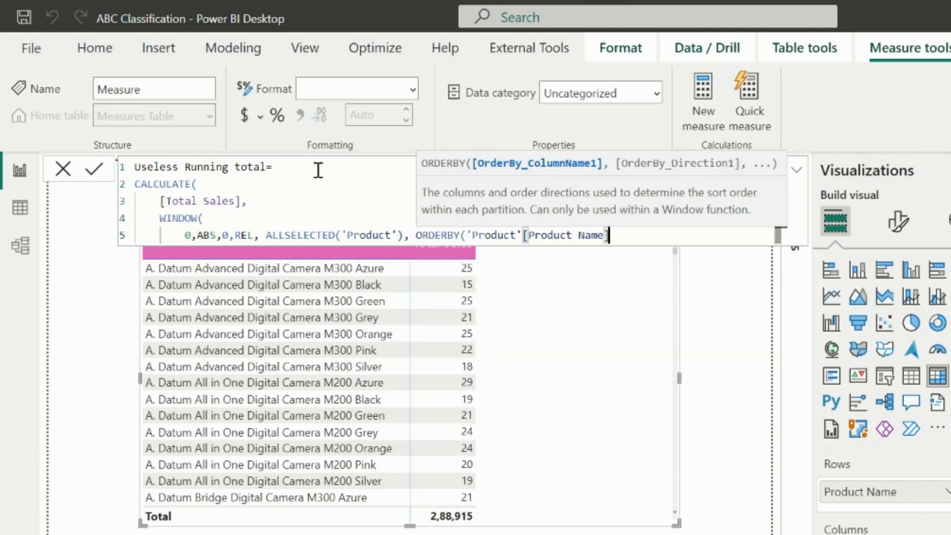
{"action": "type", "text": ")))"}
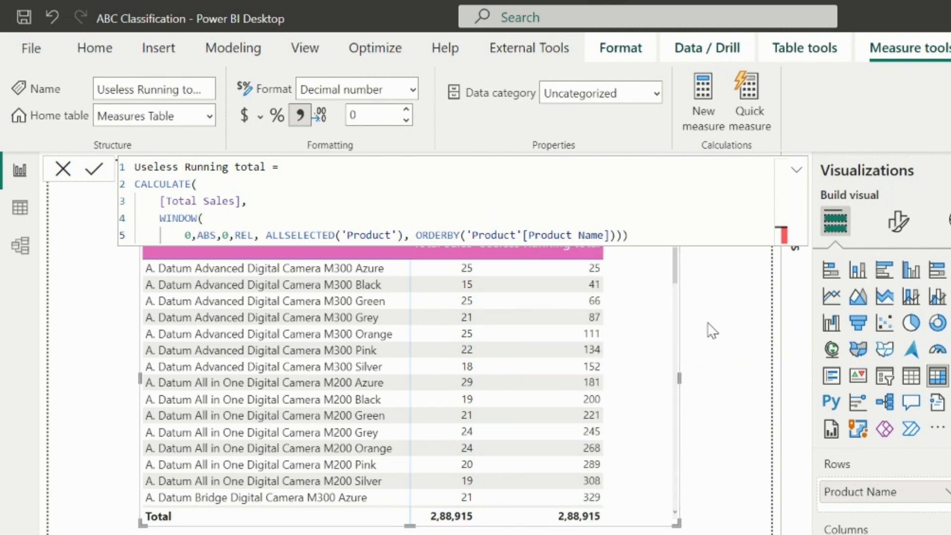
{"action": "left_click", "coordinate": [93, 169]}
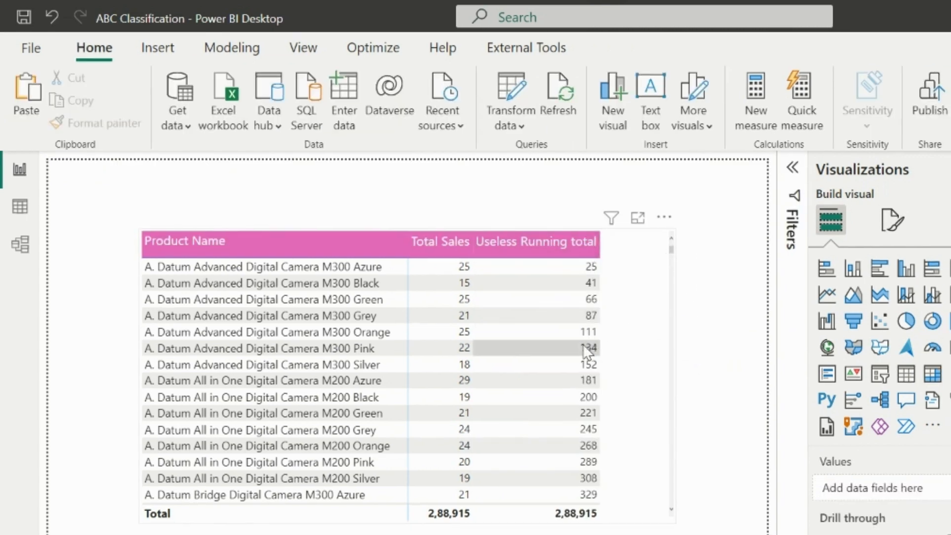
{"action": "mouse_move", "coordinate": [224, 380]}
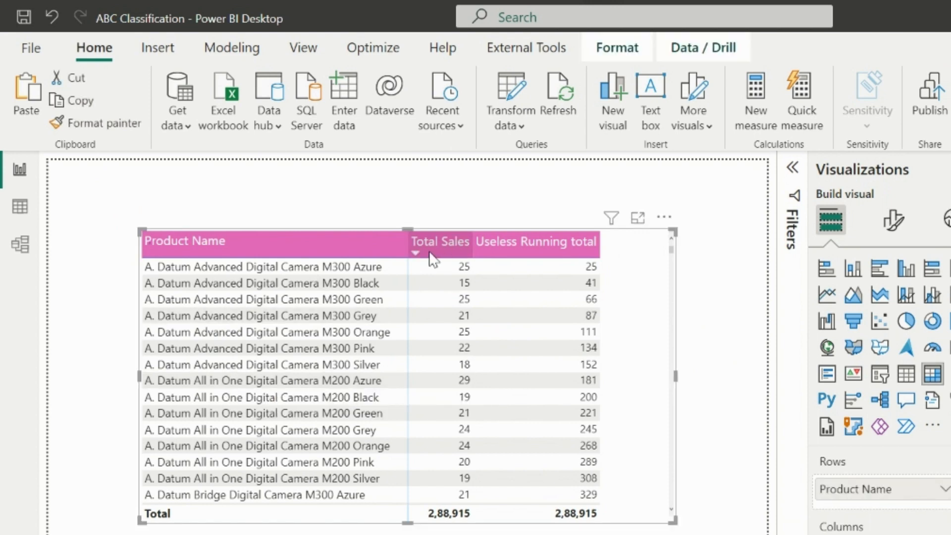
Step: Sort the product table by Total Sales, largest first
{"action": "left_click", "coordinate": [439, 241]}
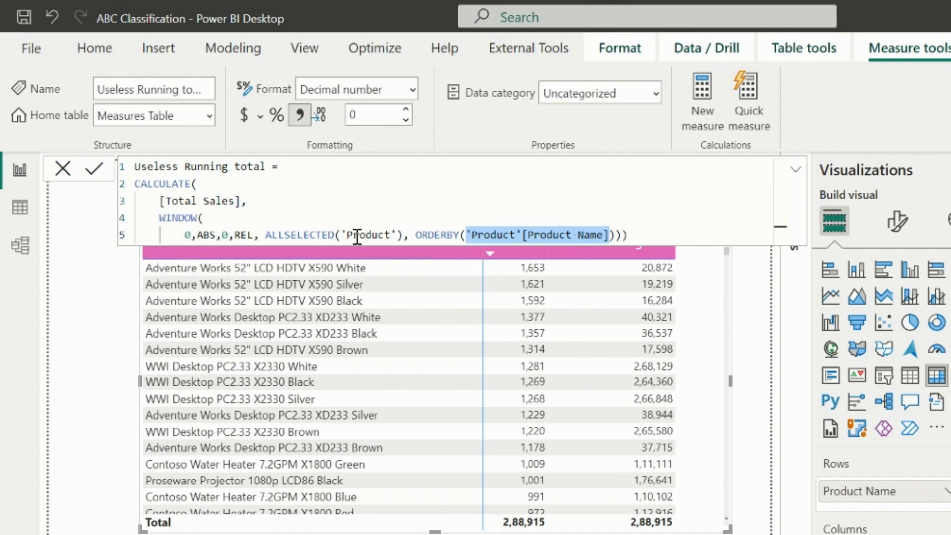
{"action": "mouse_move", "coordinate": [507, 218]}
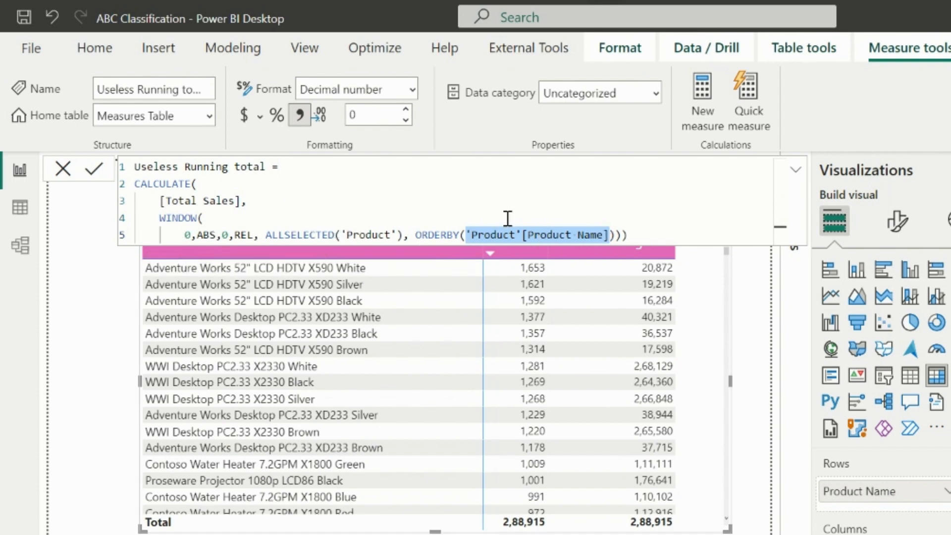
Step: Review the REL argument in the WINDOW formula, then view the Product table's data
{"action": "left_click", "coordinate": [256, 235]}
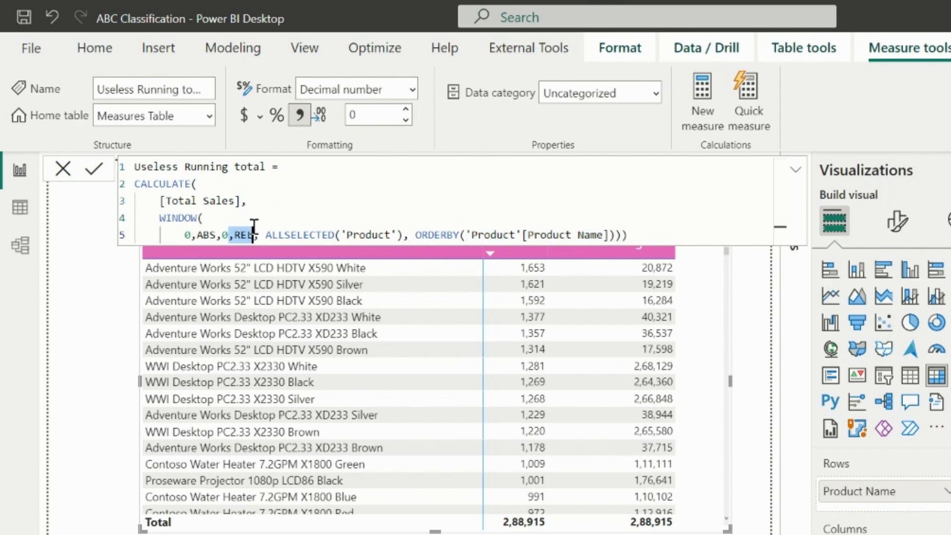
{"action": "mouse_move", "coordinate": [20, 208]}
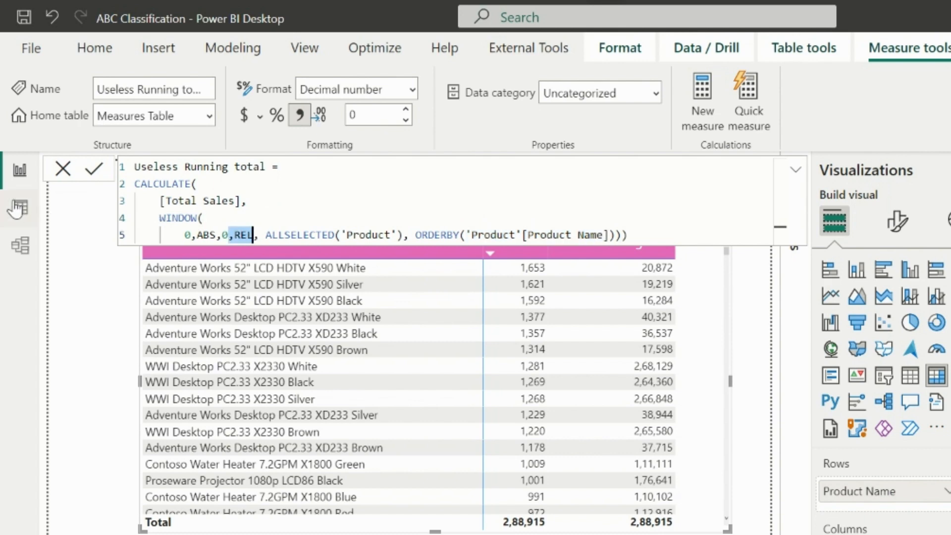
{"action": "left_click", "coordinate": [20, 208]}
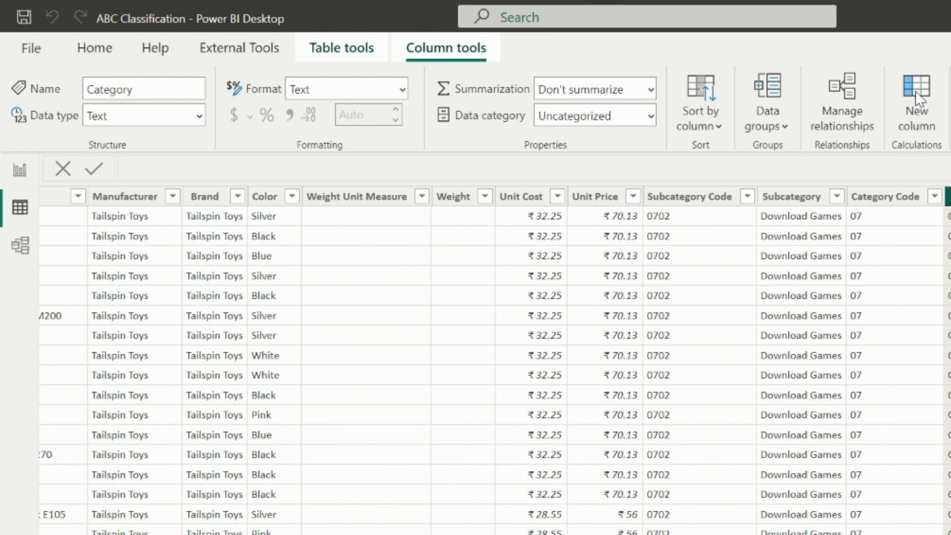
Step: Return from the Product table's data to the report view
{"action": "left_click", "coordinate": [917, 100]}
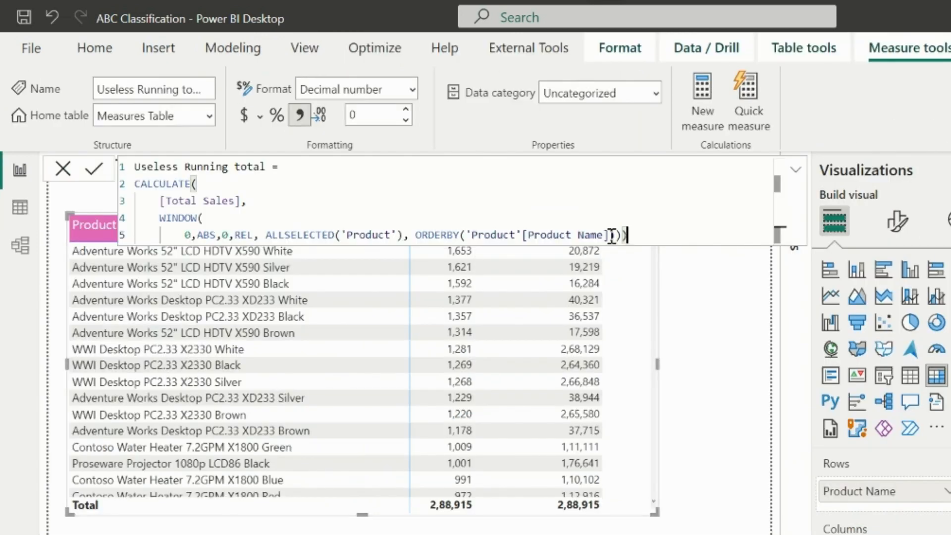
Step: Rename the measure Running total, ordering by 'Product'[Sales by Products] DESC, and commit it
{"action": "type", "text": "Sales"}
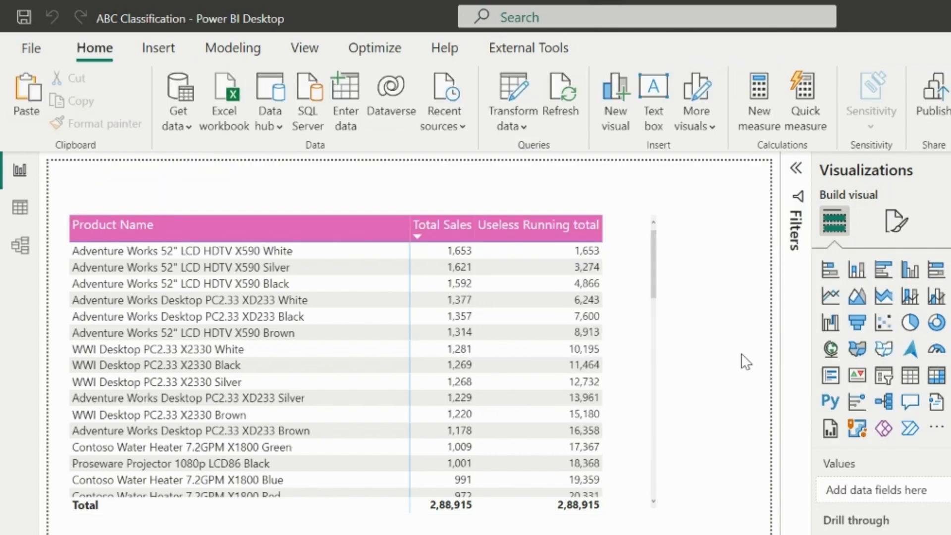
{"action": "mouse_move", "coordinate": [425, 239]}
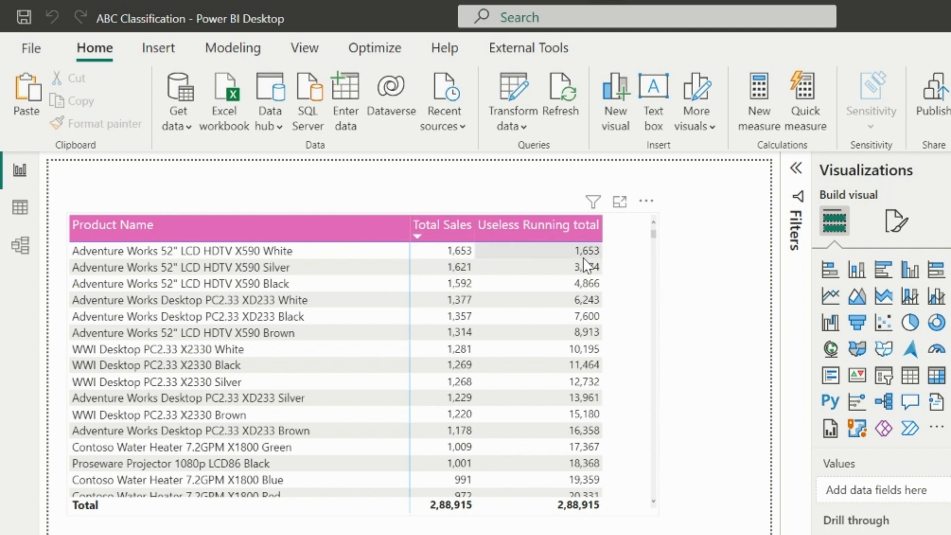
{"action": "mouse_move", "coordinate": [594, 296]}
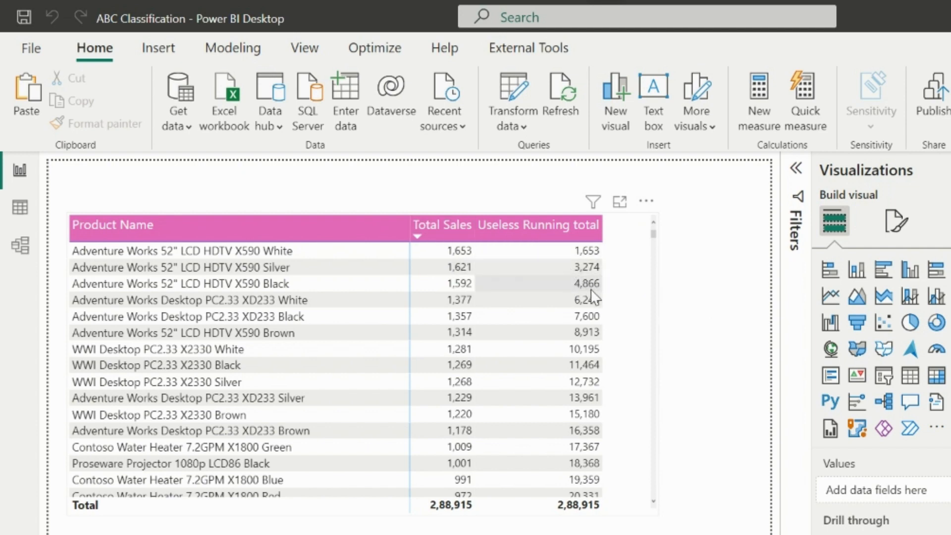
{"action": "mouse_move", "coordinate": [575, 484]}
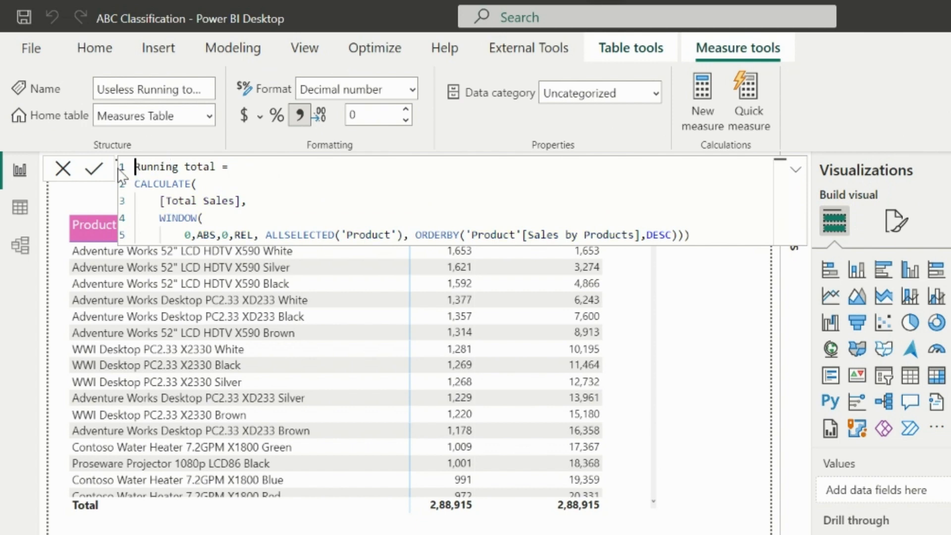
{"action": "left_click", "coordinate": [94, 168]}
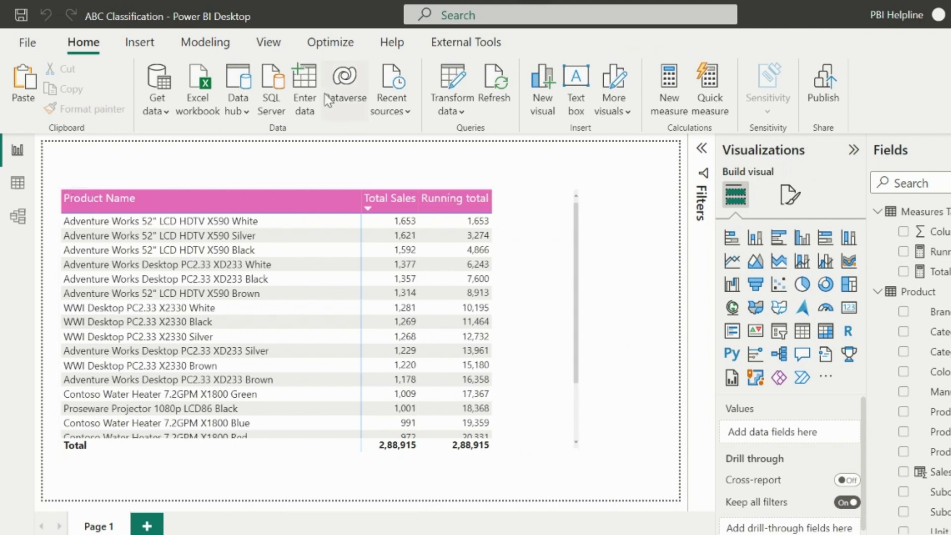
Step: Enter and load a Product Classification table with a Class column holding A, B and C
{"action": "left_click", "coordinate": [304, 88]}
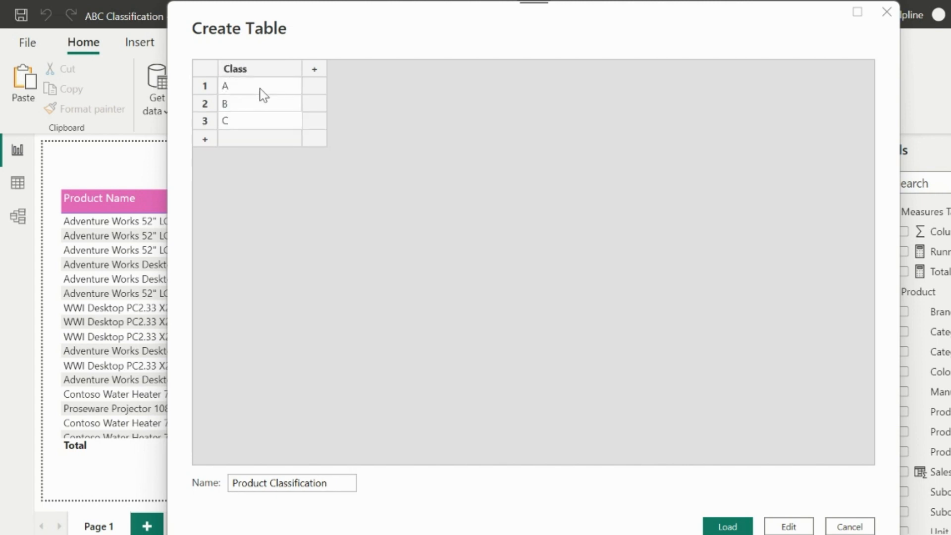
{"action": "left_click", "coordinate": [726, 525]}
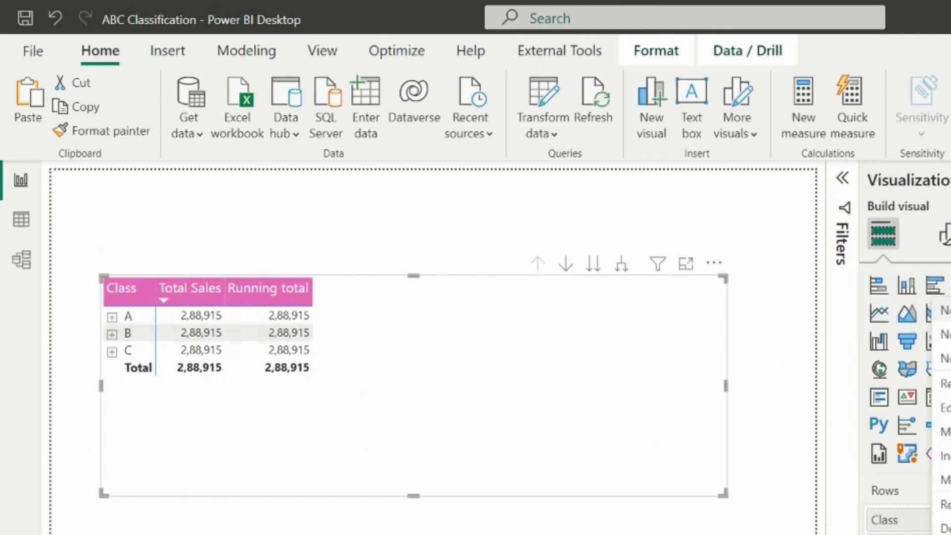
Step: Draft the Classification Filter measure with _classA/_classB/_classC thresholds using CALCULATE and REMOVEFILTERS on Product Name
{"action": "left_click", "coordinate": [803, 103]}
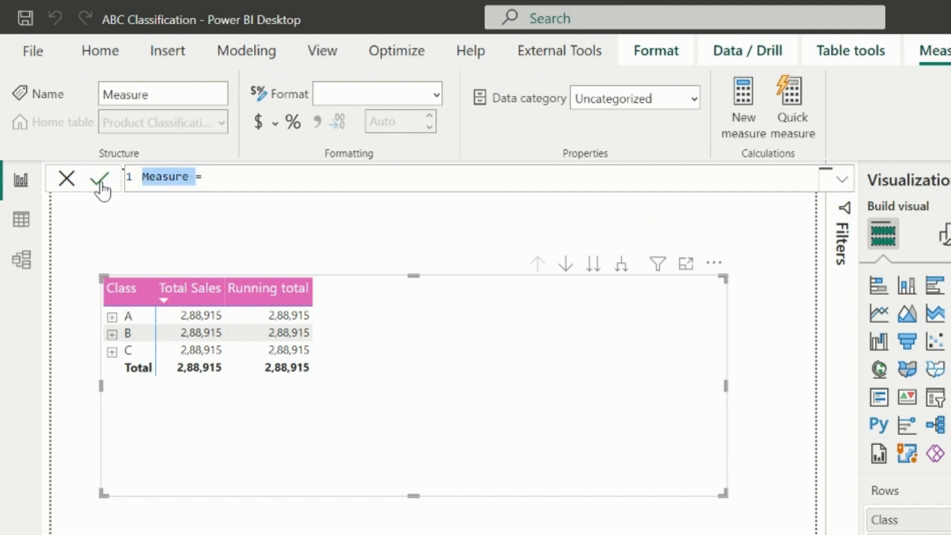
{"action": "type", "text": "Classification Filter"}
{"action": "type", "text": "VAR "}
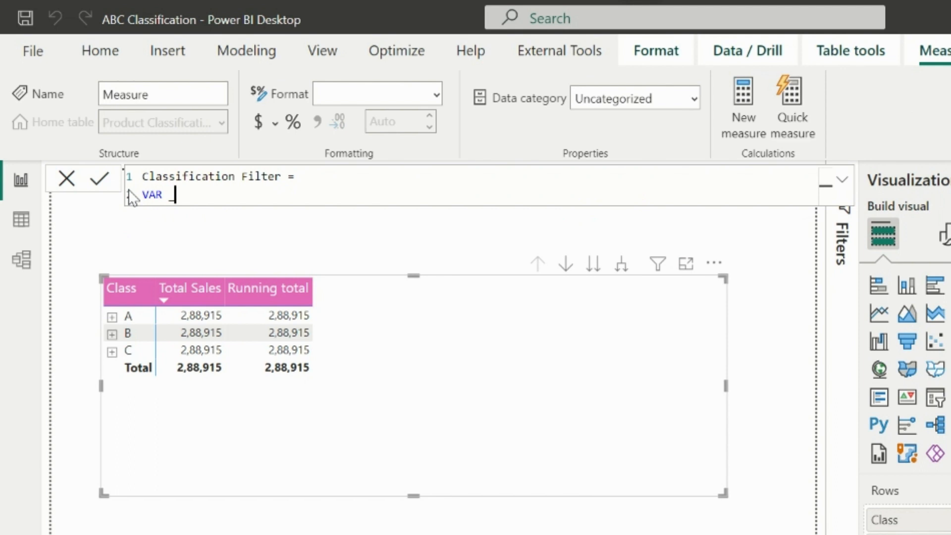
{"action": "type", "text": "_classA ="}
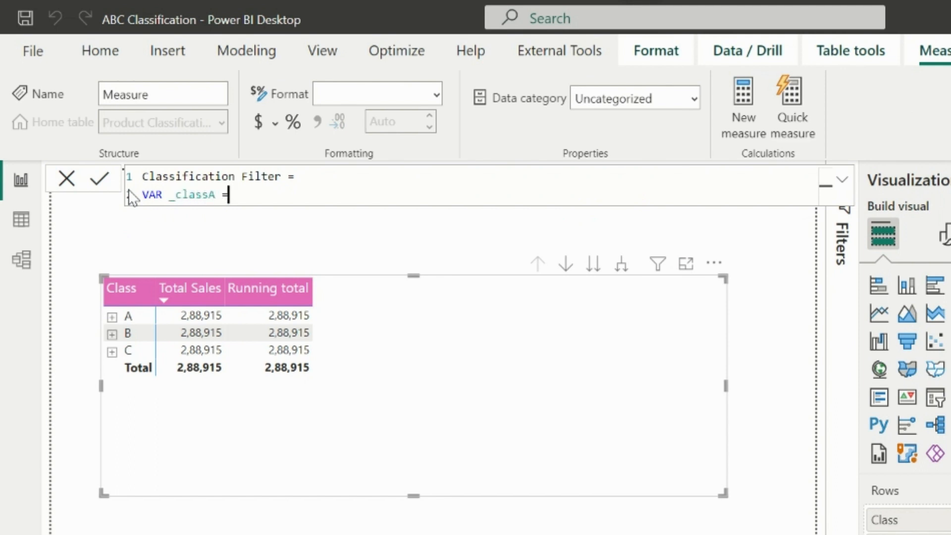
{"action": "type", "text": "CALCULATE("}
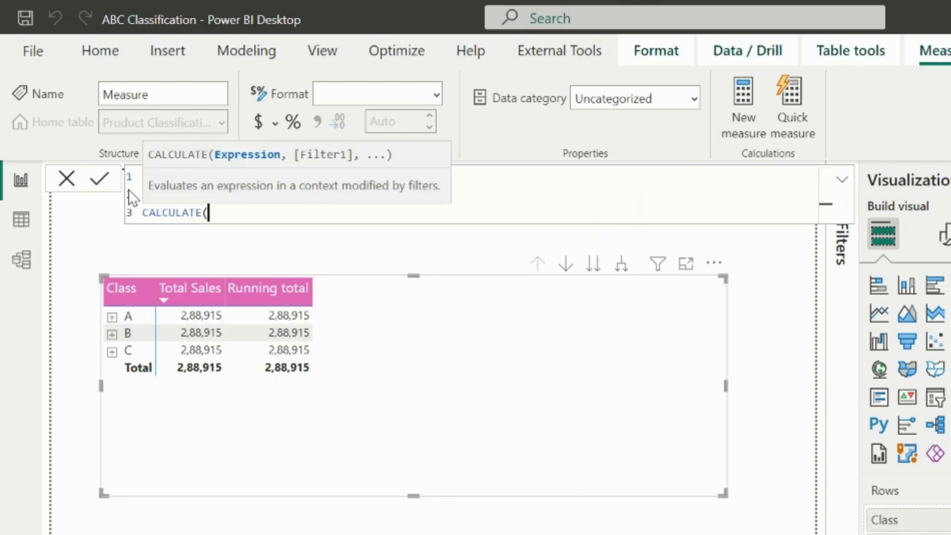
{"action": "type", "text": "total Sales]*0.8,"}
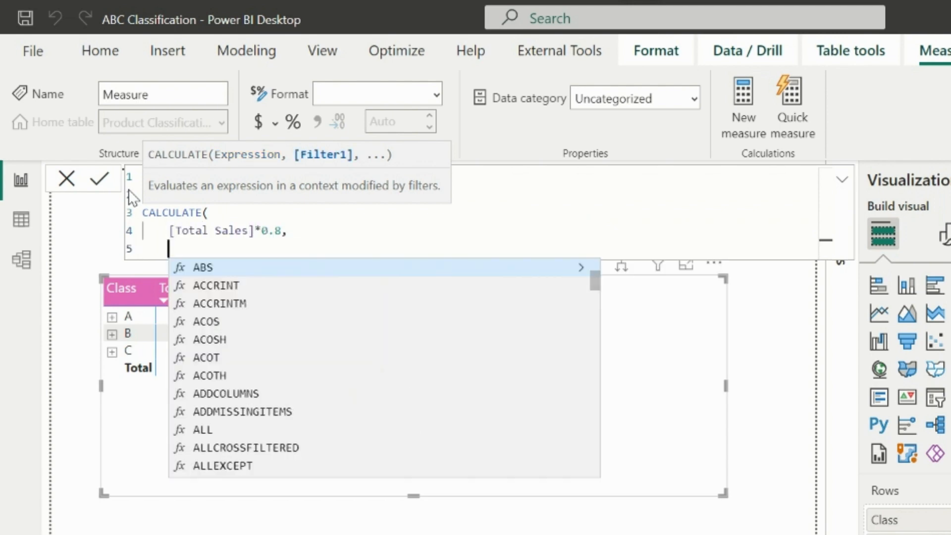
{"action": "type", "text": "REMOVEFILTERS("}
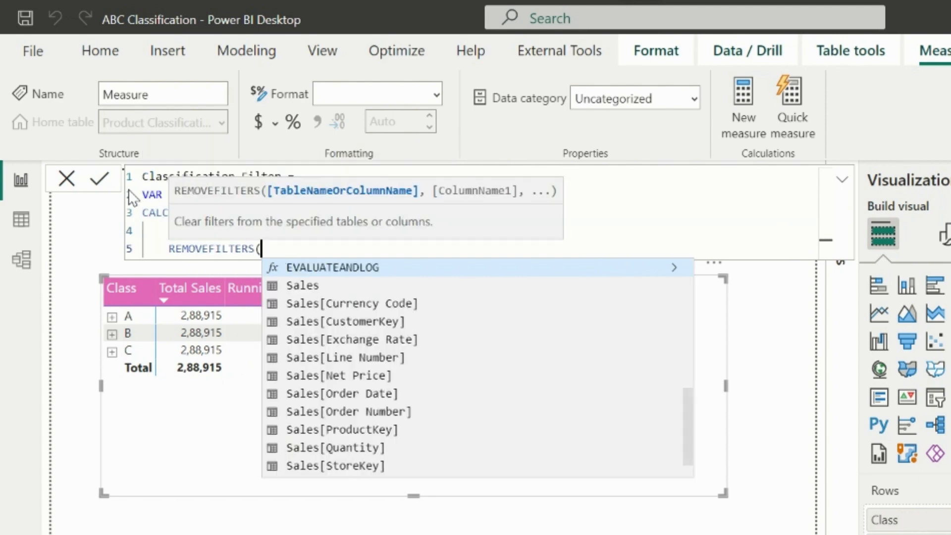
{"action": "type", "text": "'Product'[Product Name]"}
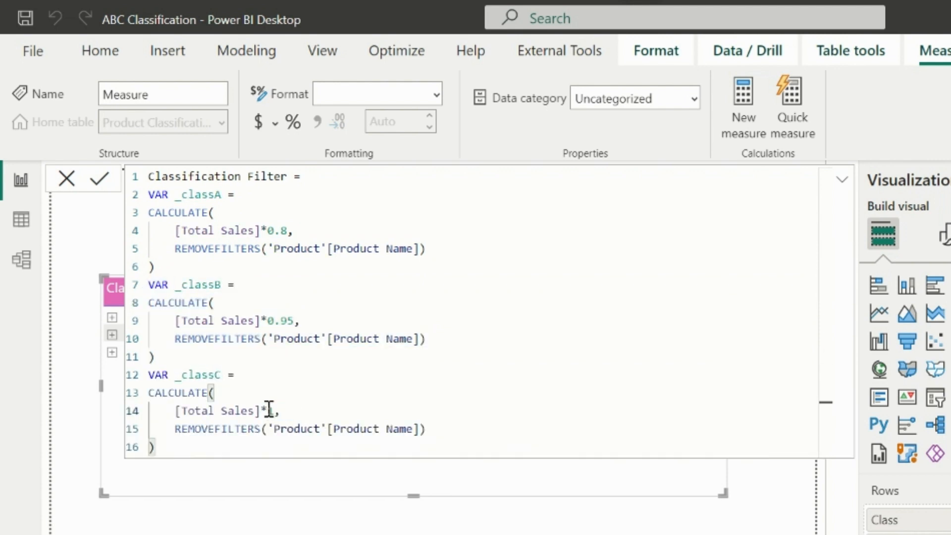
{"action": "type", "text": "1"}
{"action": "type", "text": "RETURN"}
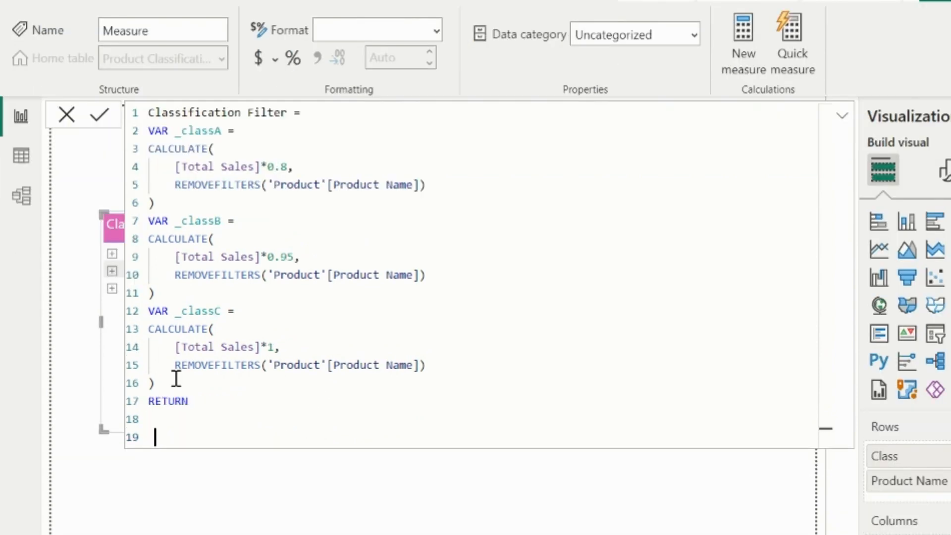
Step: Write the SWITCH(TRUE) conditions comparing each selected class's Running total against _classA and _classB
{"action": "type", "text": "SWITCH(TRUE(),"}
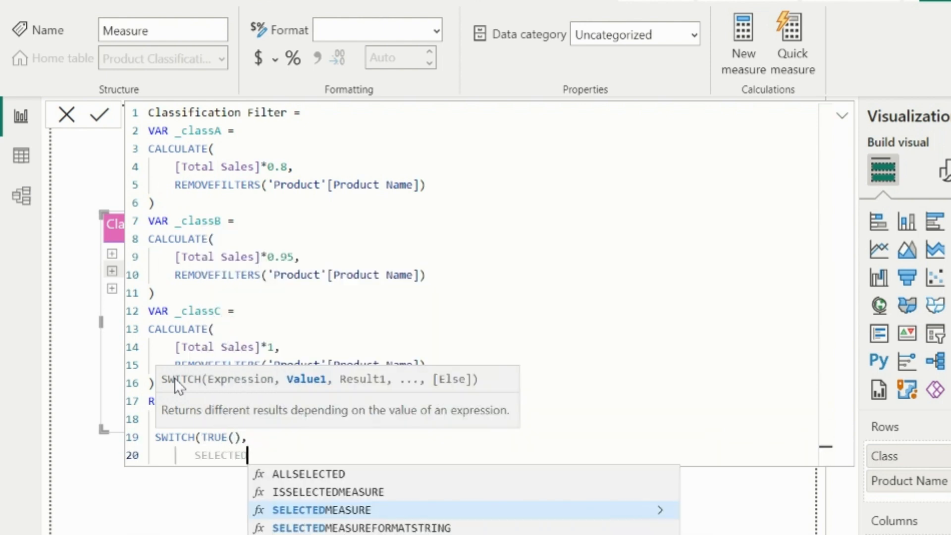
{"action": "type", "text": "SELECTEDVALUE('Product Classification'[Class]) = \"A\","}
{"action": "type", "text": "[Running total"}
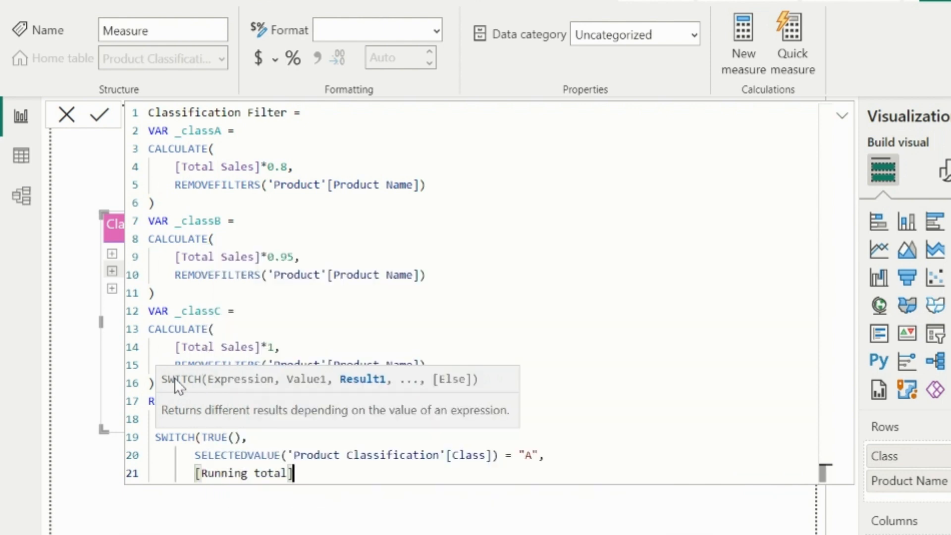
{"action": "type", "text": "selected"}
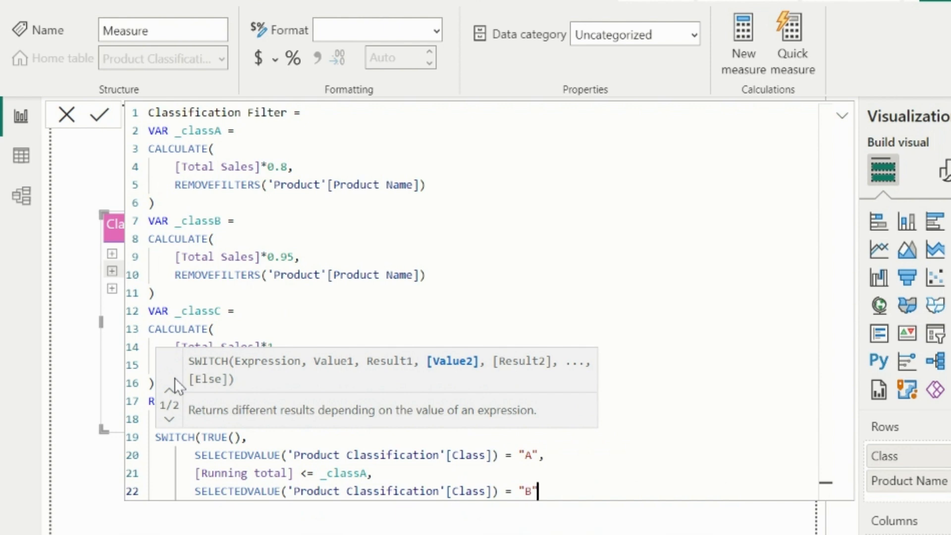
{"action": "type", "text": "[Running total] >"}
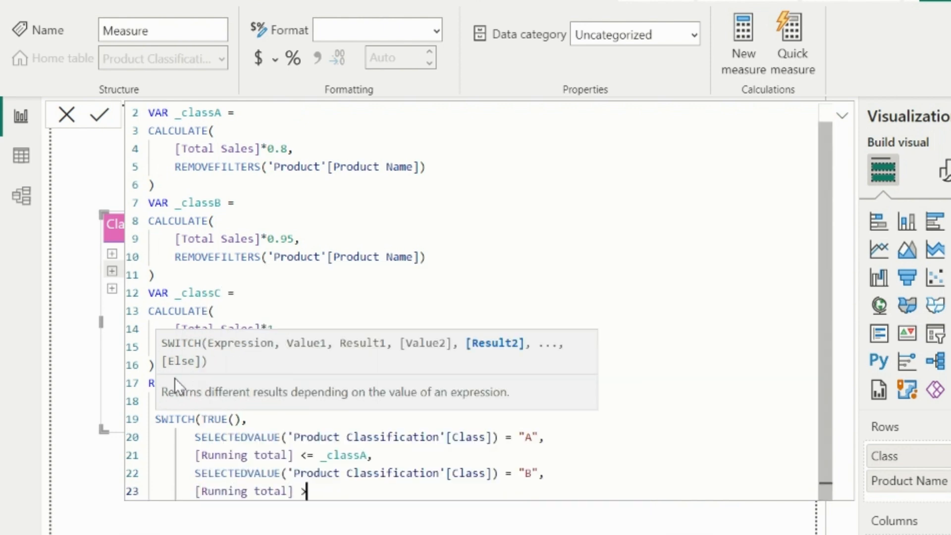
{"action": "type", "text": "_classA &&"}
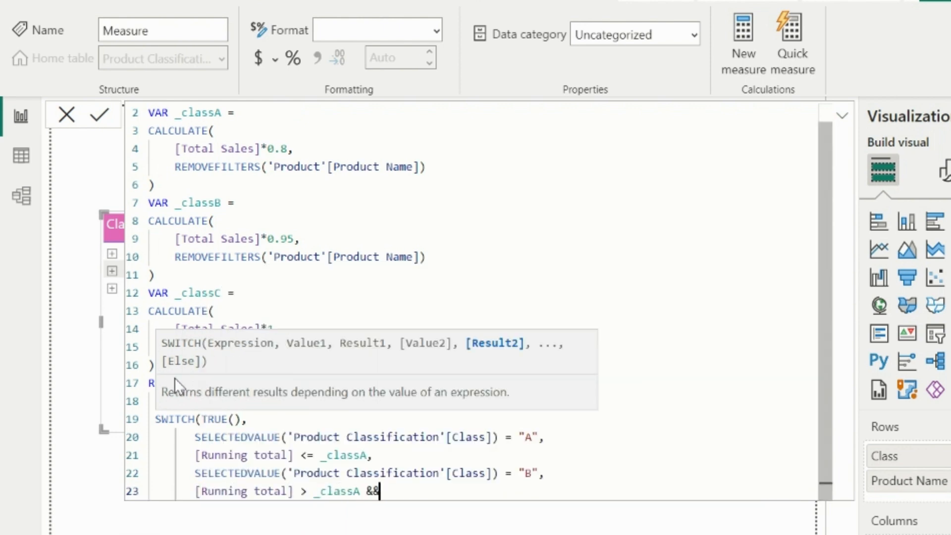
{"action": "type", "text": "[Running total] <= _classB,"}
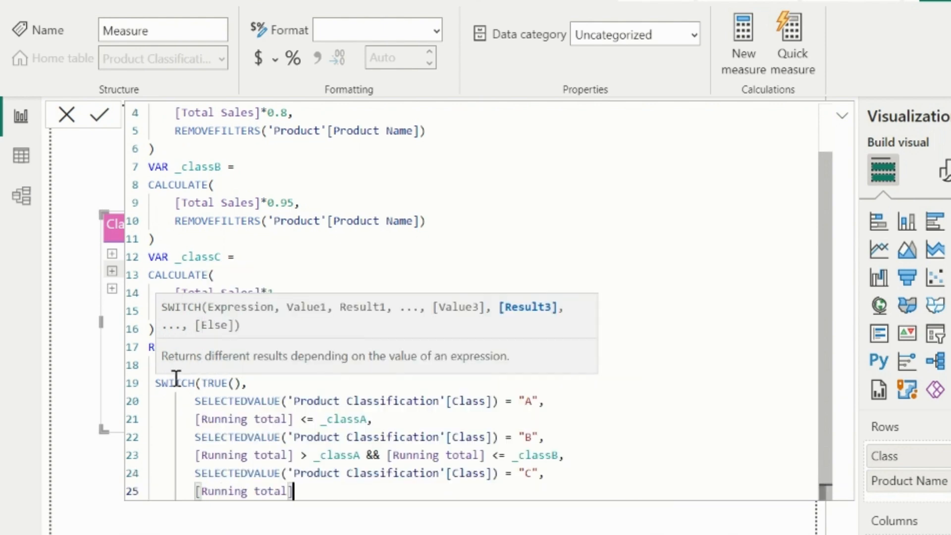
{"action": "type", "text": "> _classB && [Running total] <= _classC"}
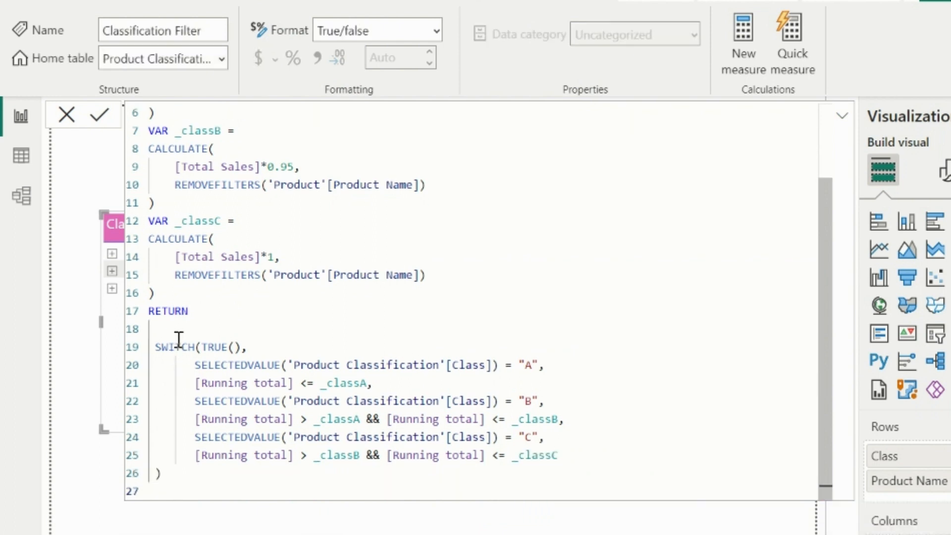
Step: Wrap the result in INT and commit the Classification Filter measure
{"action": "type", "text": "int"}
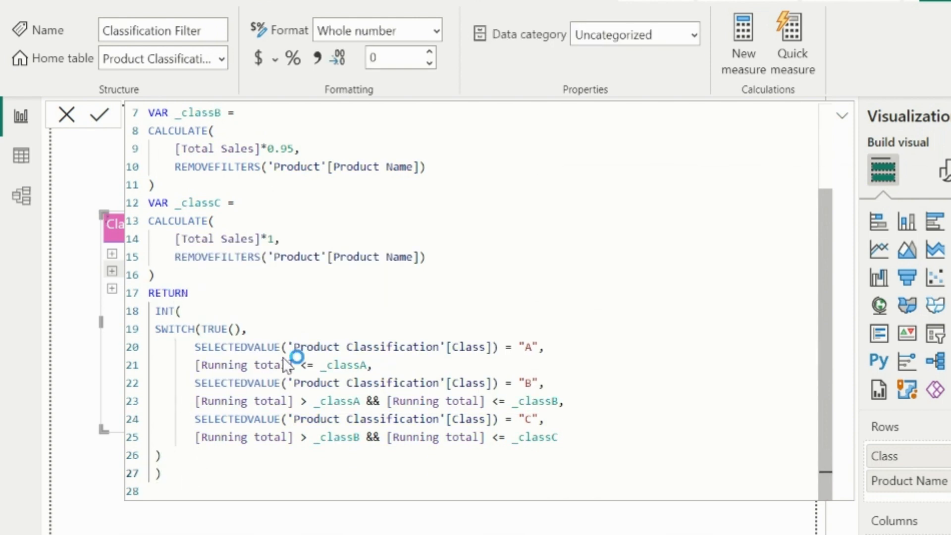
{"action": "left_click", "coordinate": [842, 115]}
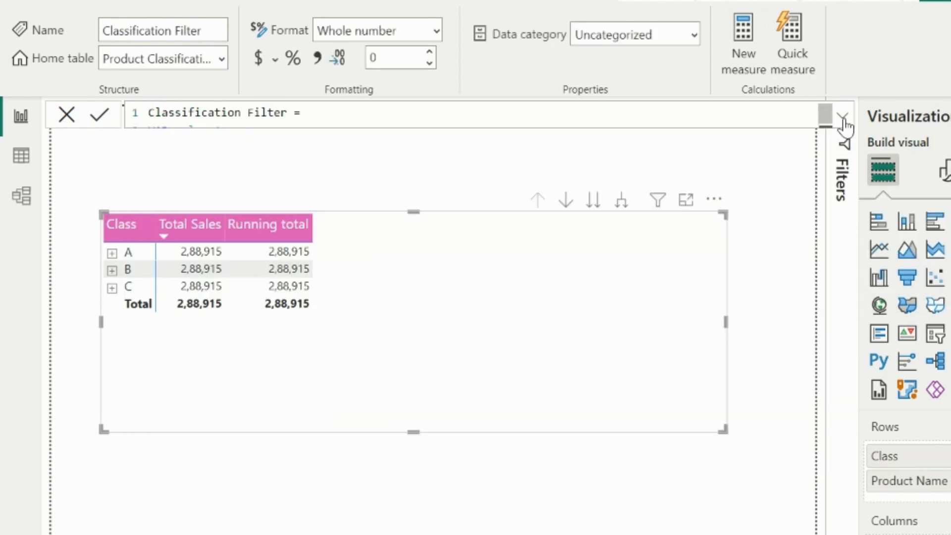
{"action": "mouse_move", "coordinate": [825, 221]}
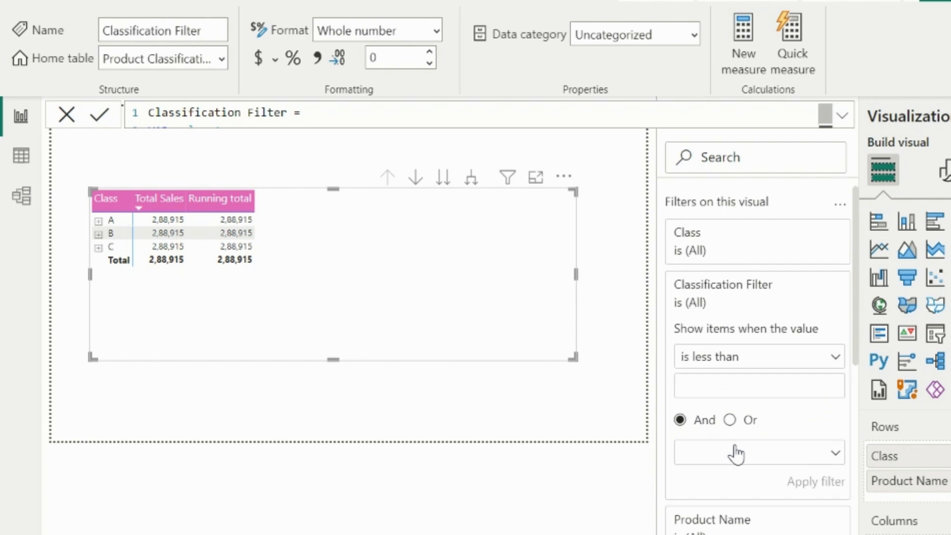
Step: Apply the Classification Filter condition to the matrix and expand class A to see its products
{"action": "left_click", "coordinate": [757, 355]}
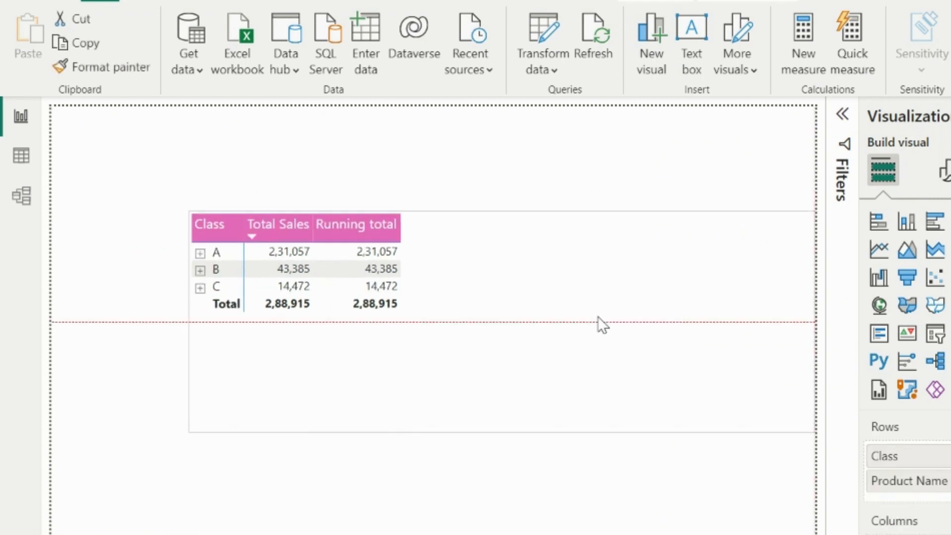
{"action": "left_click", "coordinate": [292, 268]}
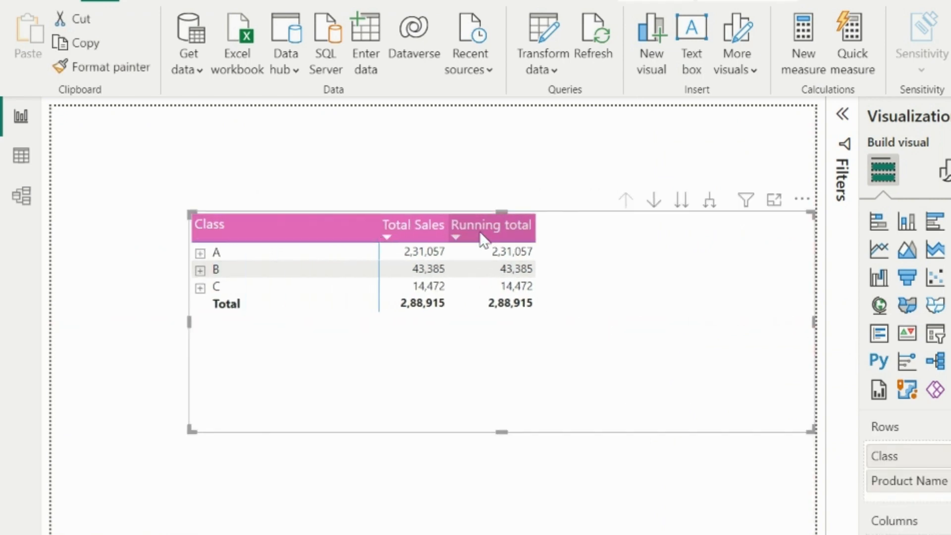
{"action": "left_click", "coordinate": [199, 252]}
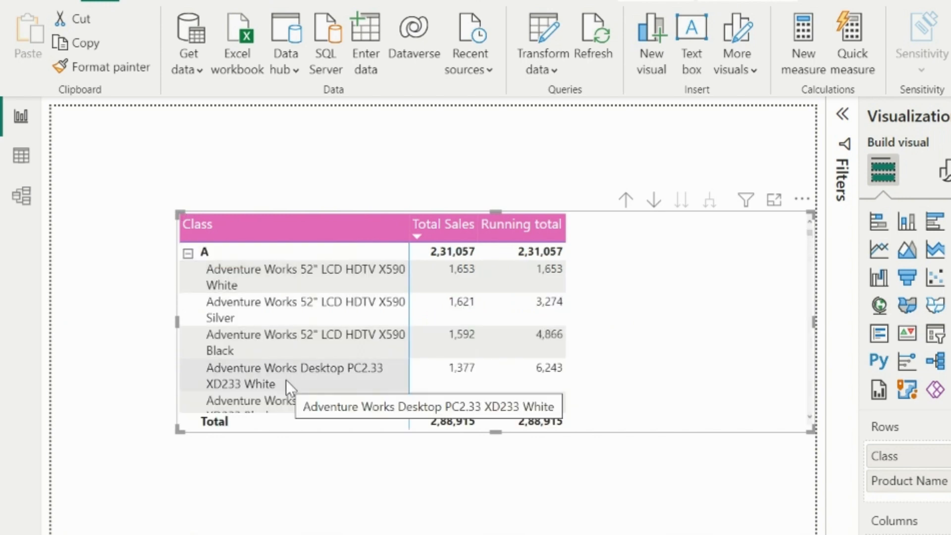
{"action": "left_click", "coordinate": [187, 253]}
{"action": "type", "text": "No. of Products ="}
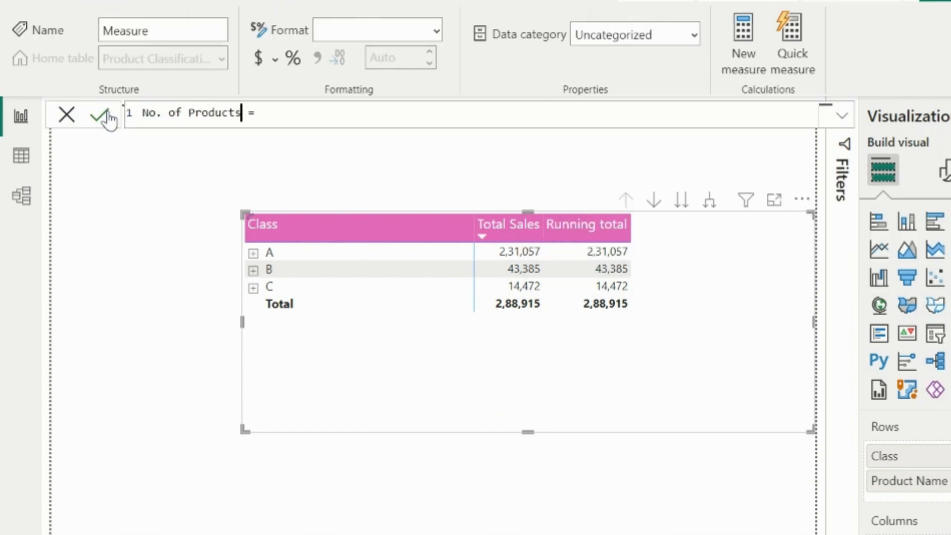
Step: Define No. of Products as DISTINCTCOUNT of ProductKey wrapped in IF(NOT ISINSCOPE) returning BLANK on product rows
{"action": "type", "text": "DISTINCTCOUNT(Sales[ProductKey"}
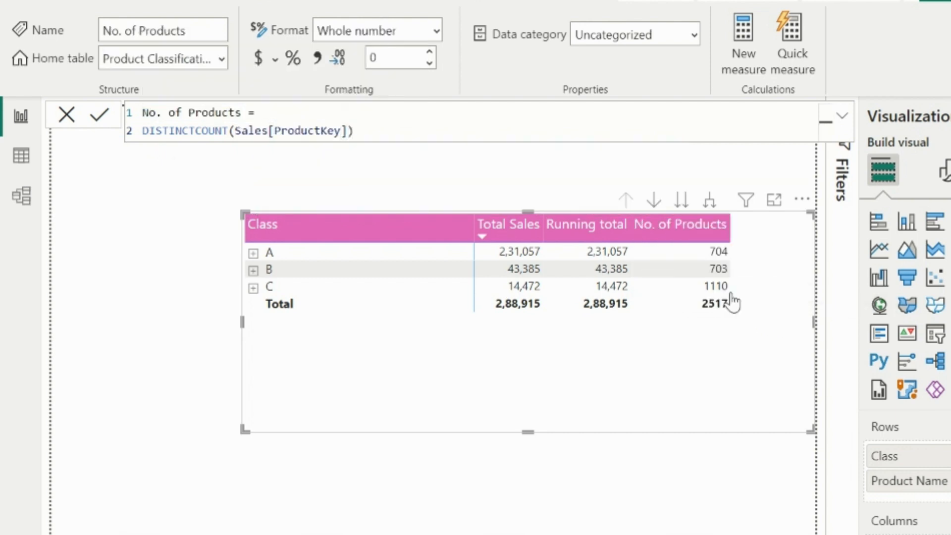
{"action": "mouse_move", "coordinate": [279, 257]}
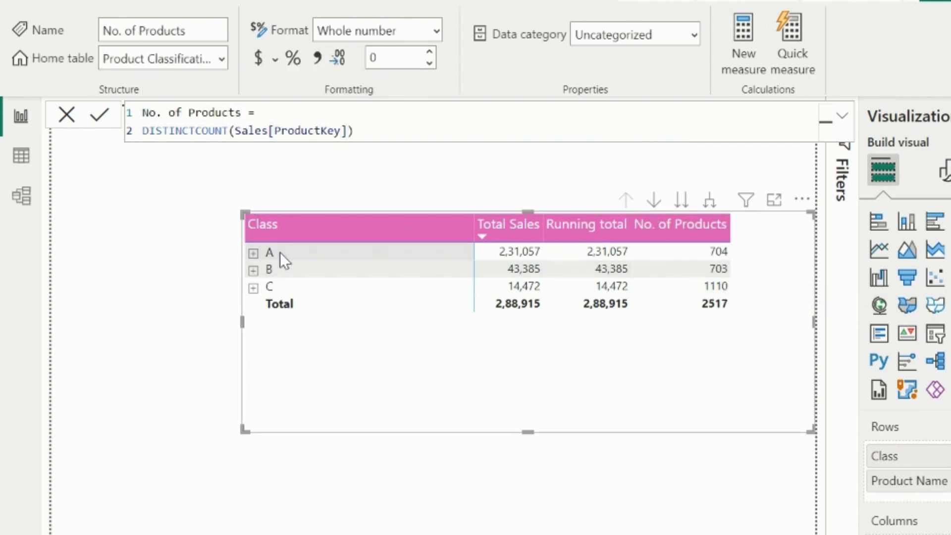
{"action": "left_click", "coordinate": [252, 253]}
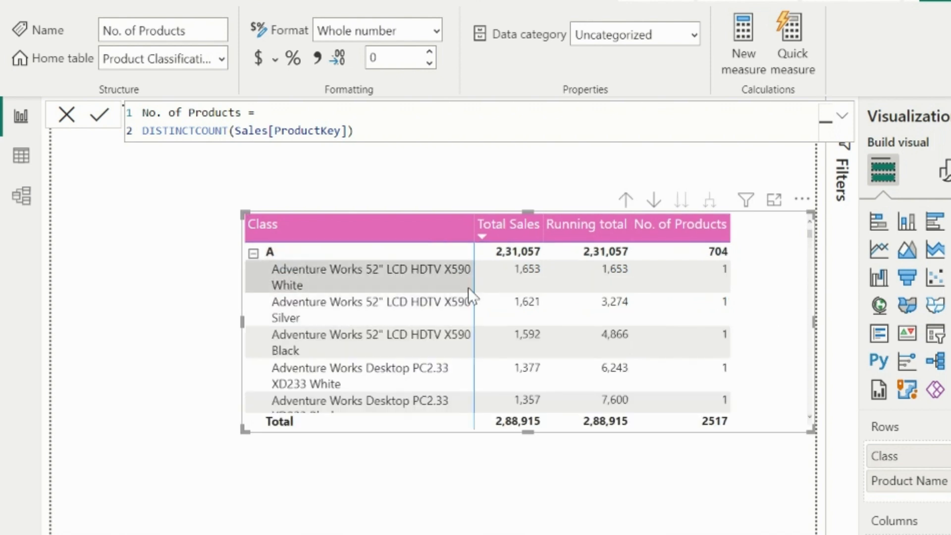
{"action": "scroll", "scroll_direction": "down", "scroll_amount": 3}
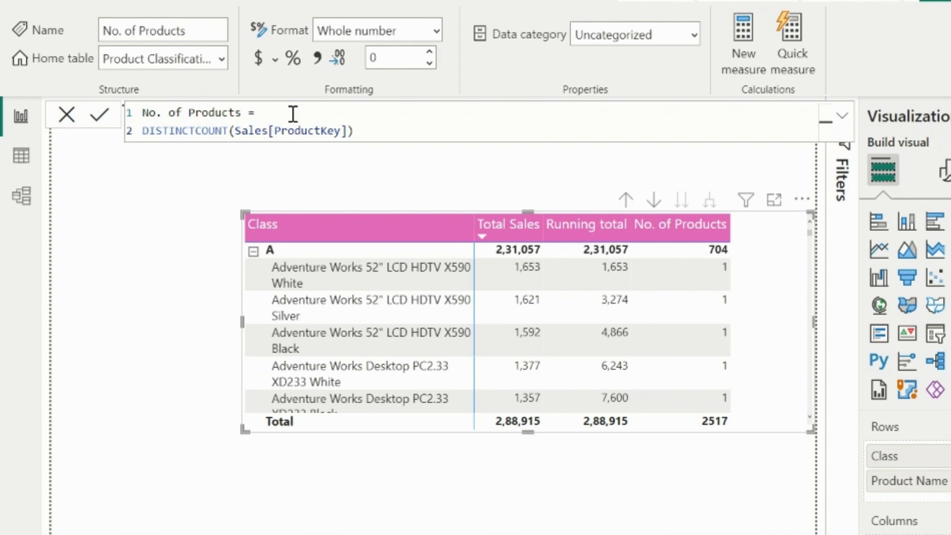
{"action": "type", "text": "IF("}
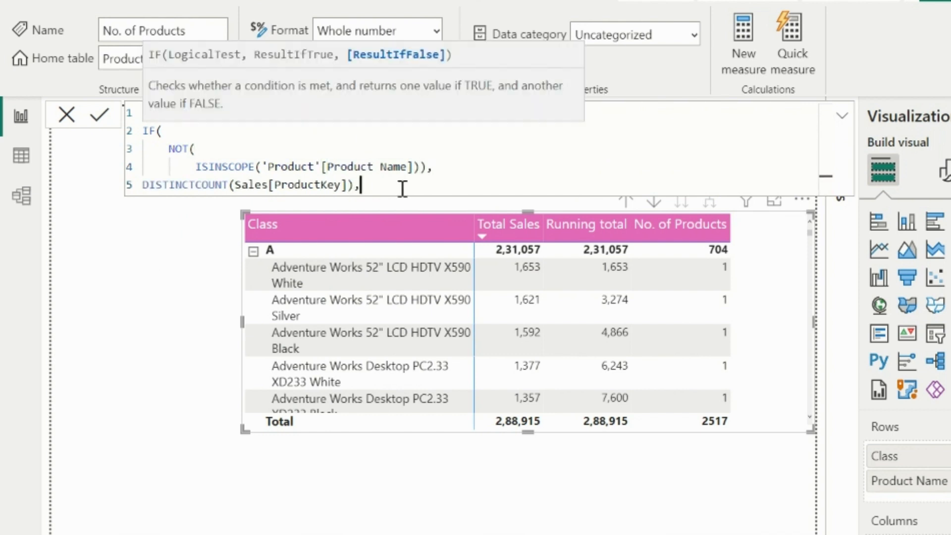
{"action": "type", "text": "BLANK()"}
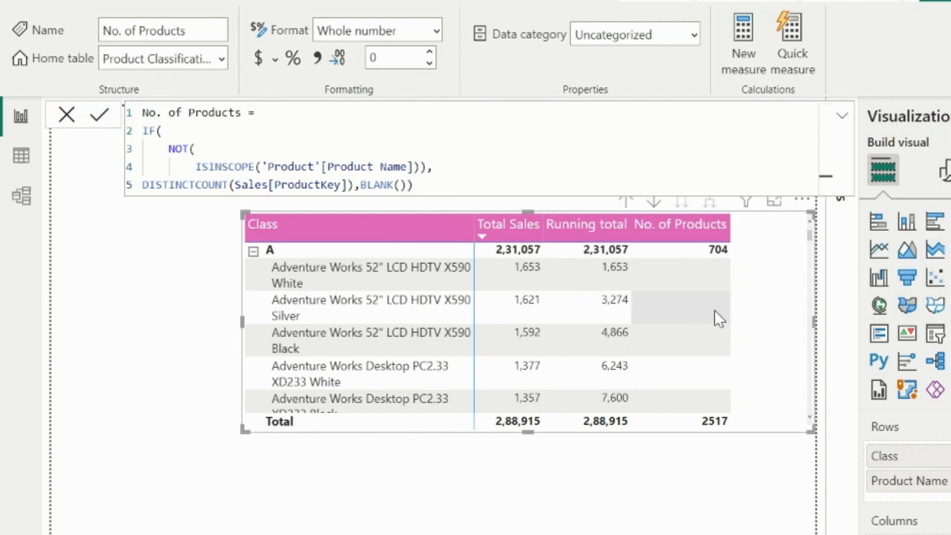
{"action": "mouse_move", "coordinate": [269, 254]}
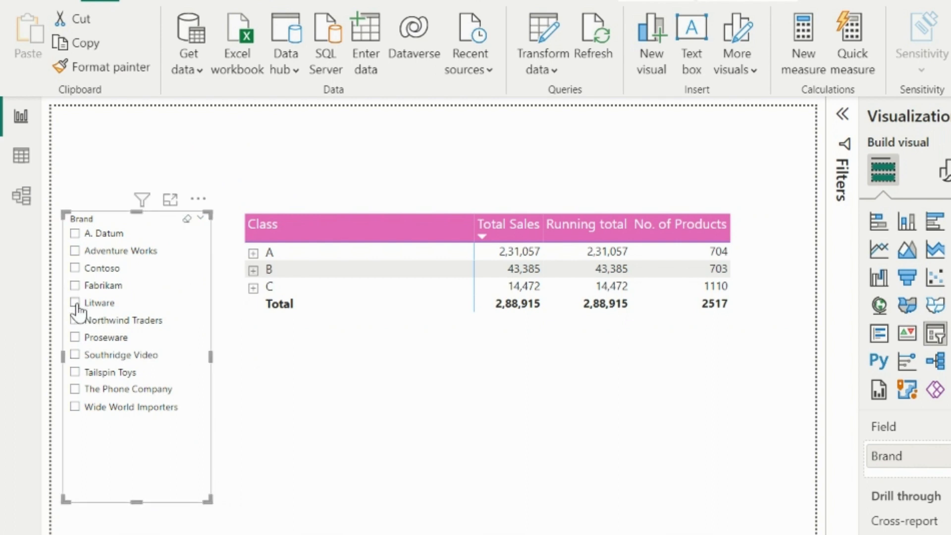
Step: Filter the matrix to Litware via the Brand slicer, checking class A shows 82 products
{"action": "left_click", "coordinate": [74, 302]}
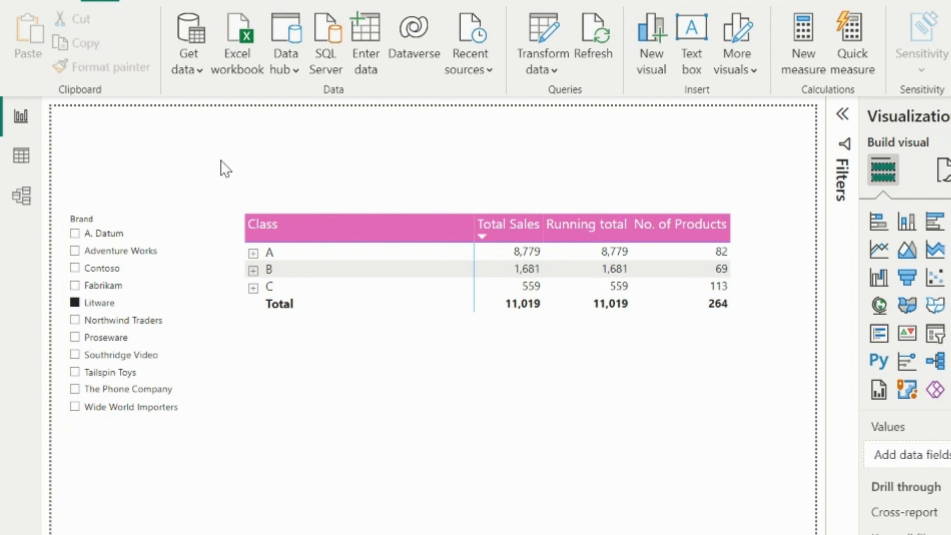
{"action": "mouse_move", "coordinate": [496, 384]}
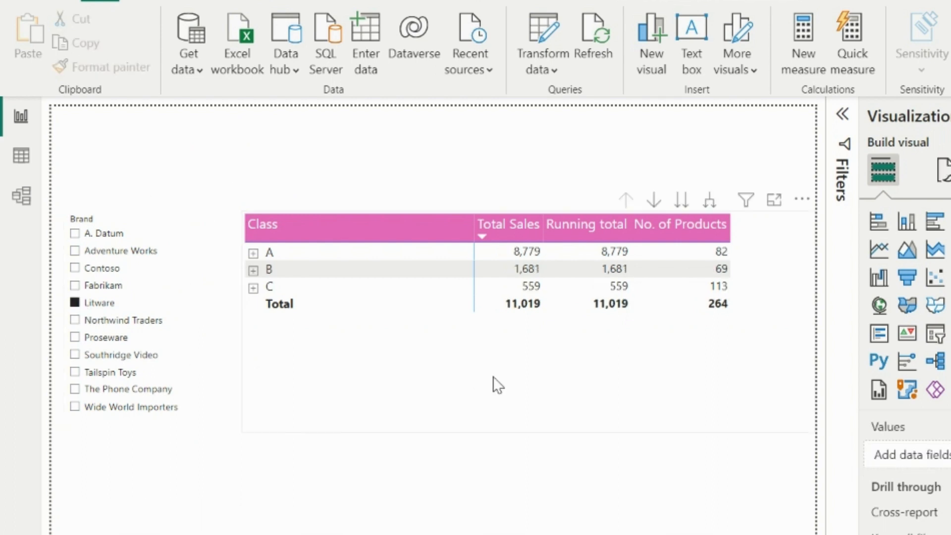
{"action": "mouse_move", "coordinate": [182, 320]}
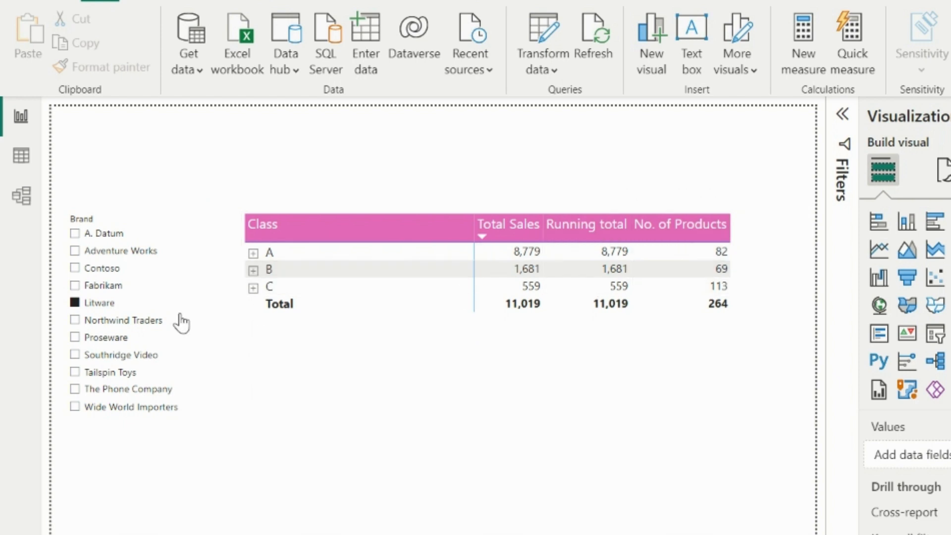
{"action": "left_click", "coordinate": [254, 252]}
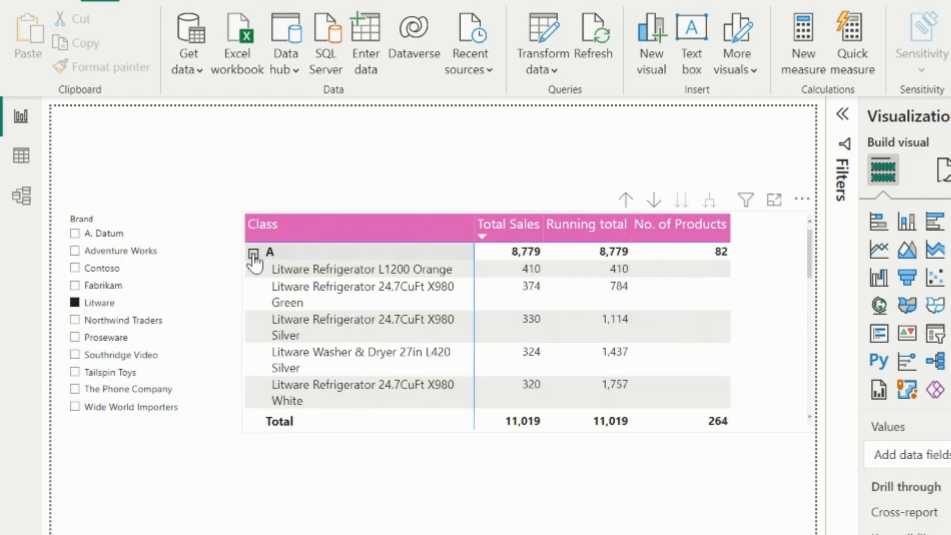
{"action": "mouse_move", "coordinate": [537, 276]}
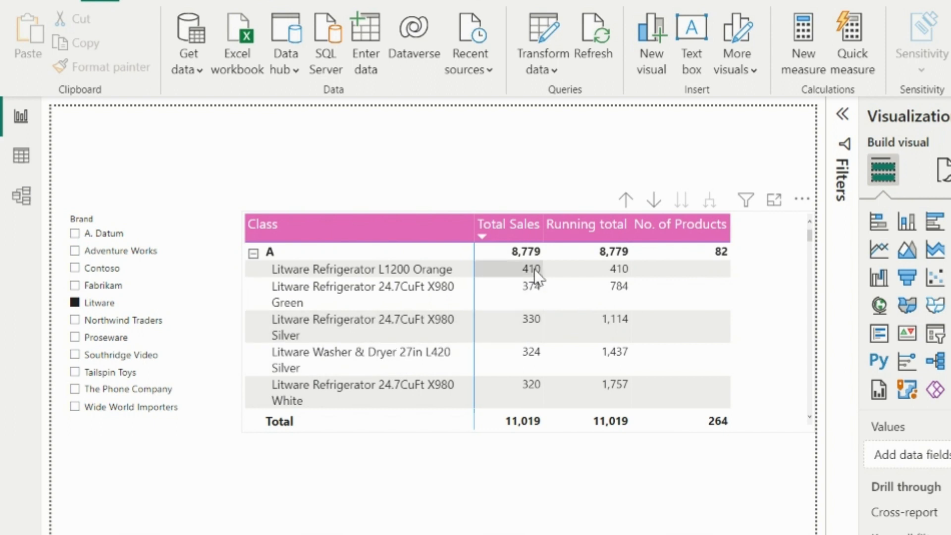
{"action": "left_click", "coordinate": [252, 252]}
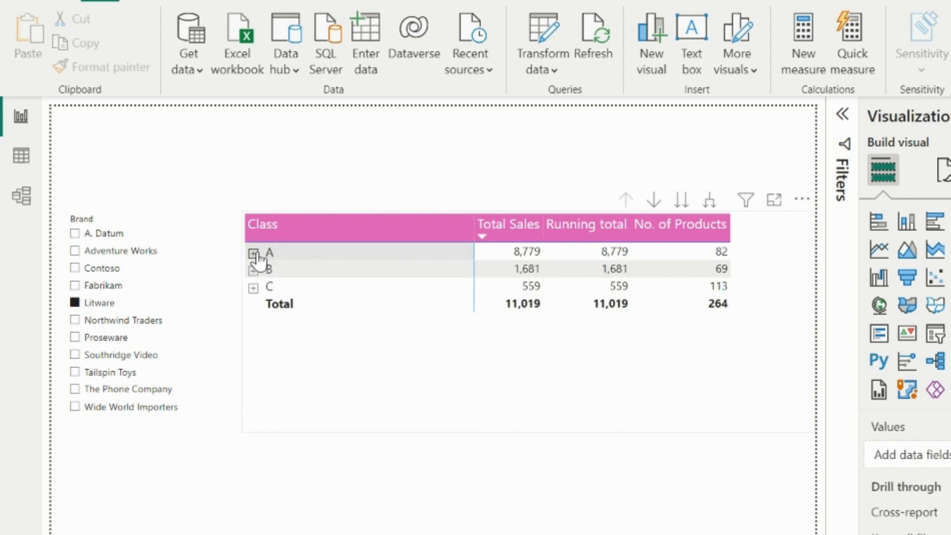